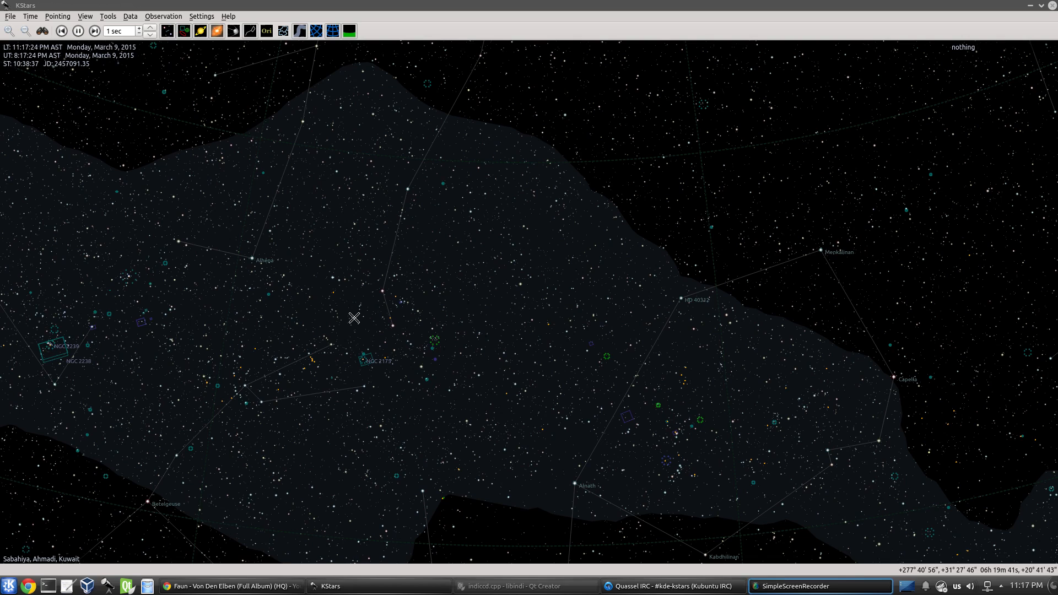
mouse_move(522, 356)
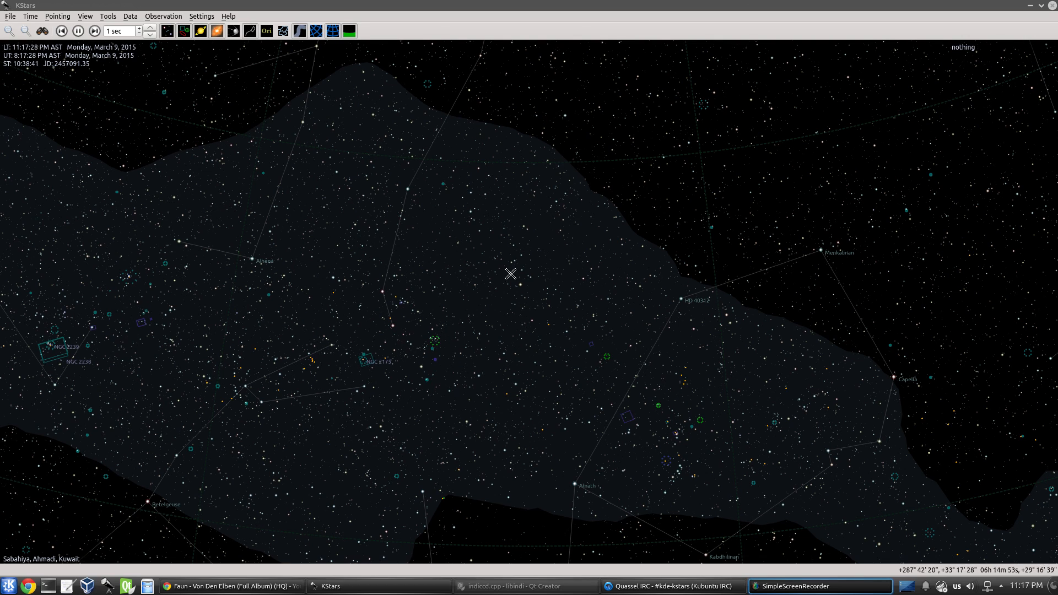
mouse_move(507, 345)
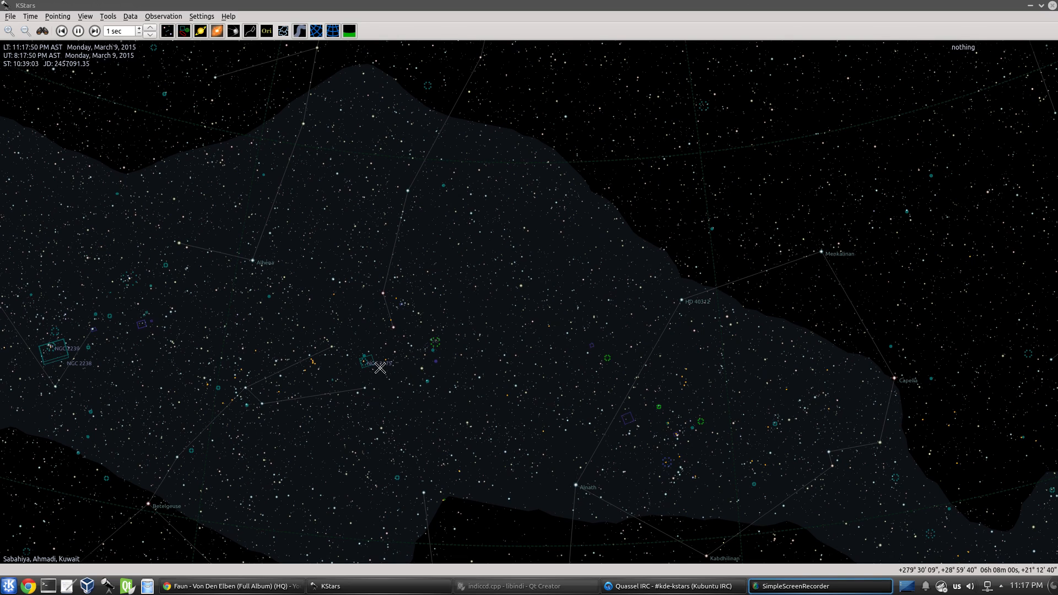
Show the Tools menu from the sky map window.
click(107, 17)
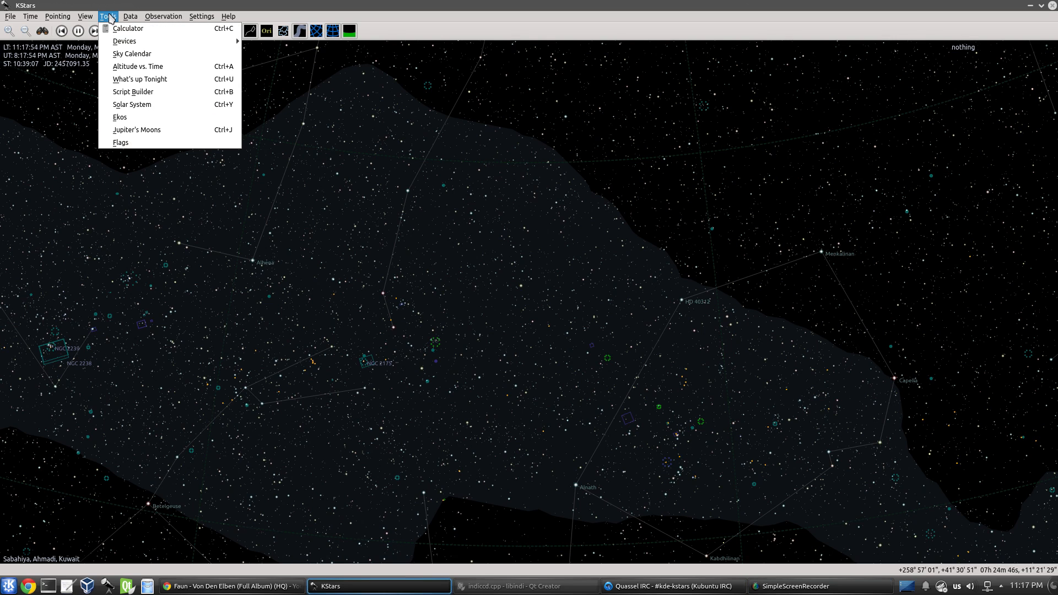
Launch Ekos, start INDI for the telescope, CCD and focuser simulators, and connect them.
click(119, 117)
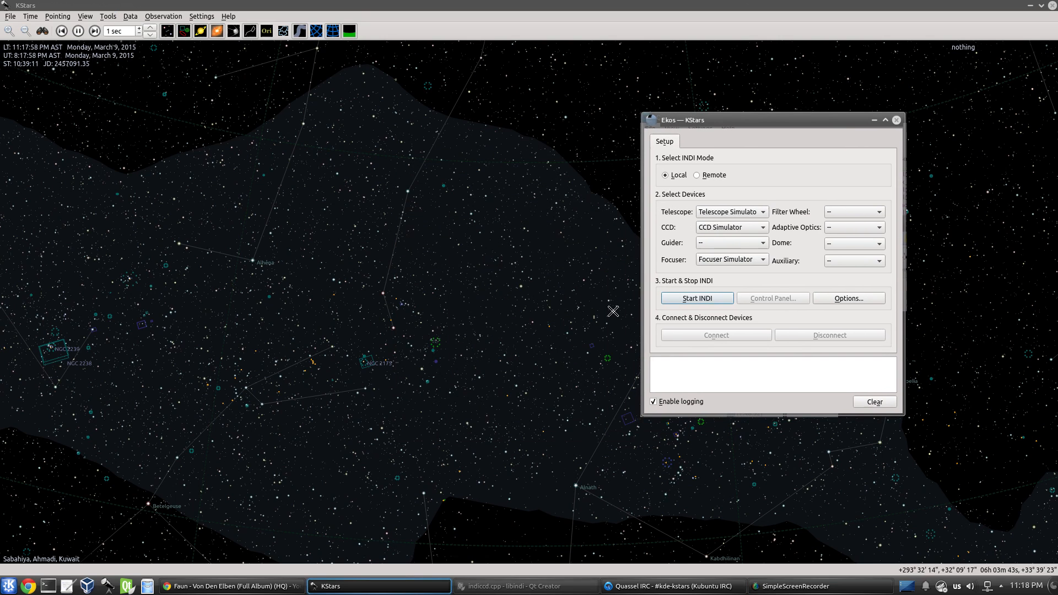
click(696, 299)
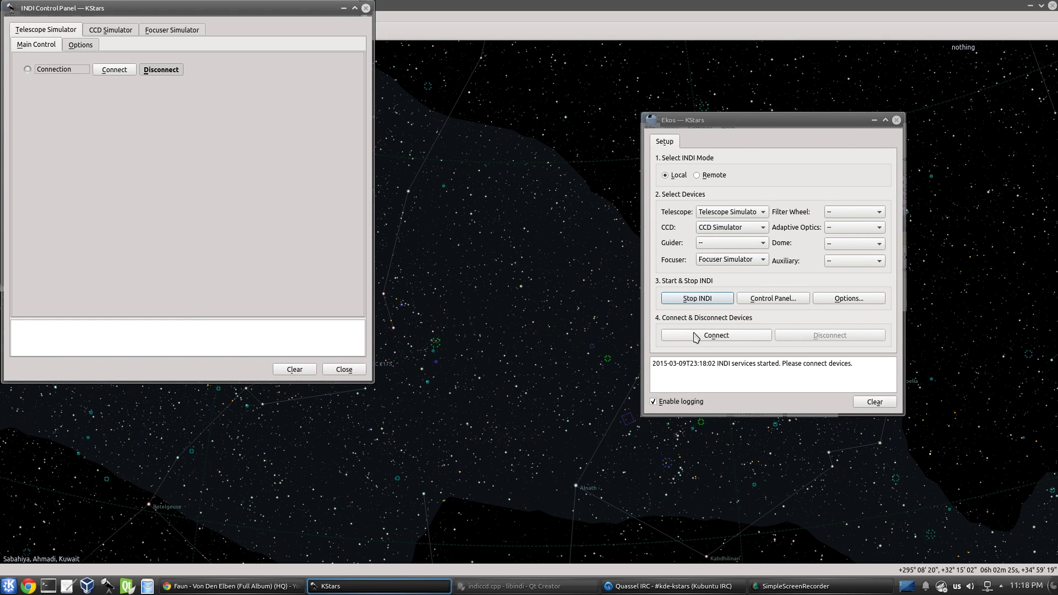
click(714, 335)
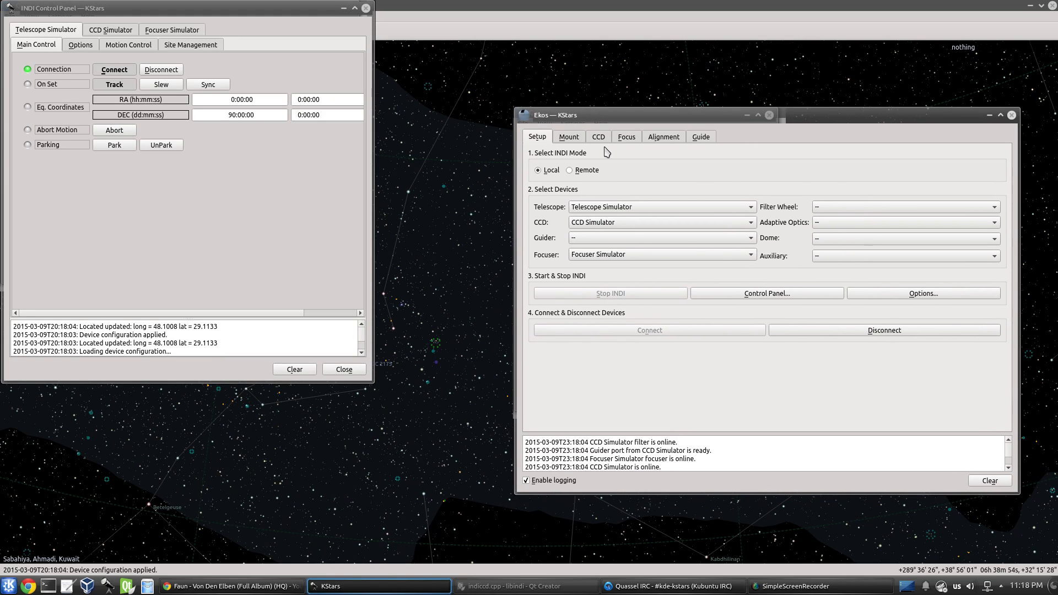
Run an autofocus with the simulated CCD, reaching an HFR of 0.544.
click(626, 136)
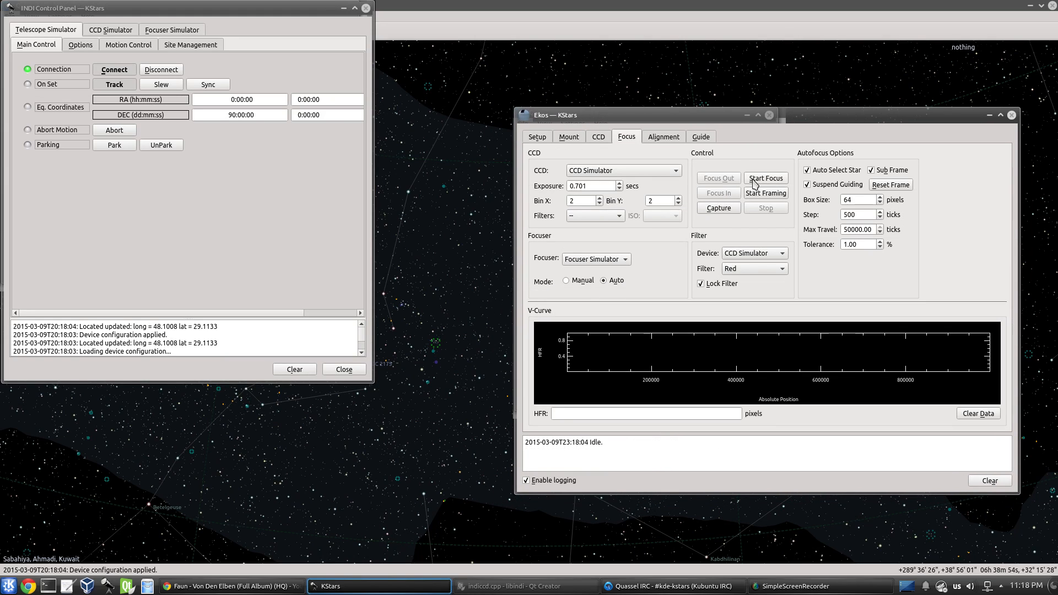
click(766, 178)
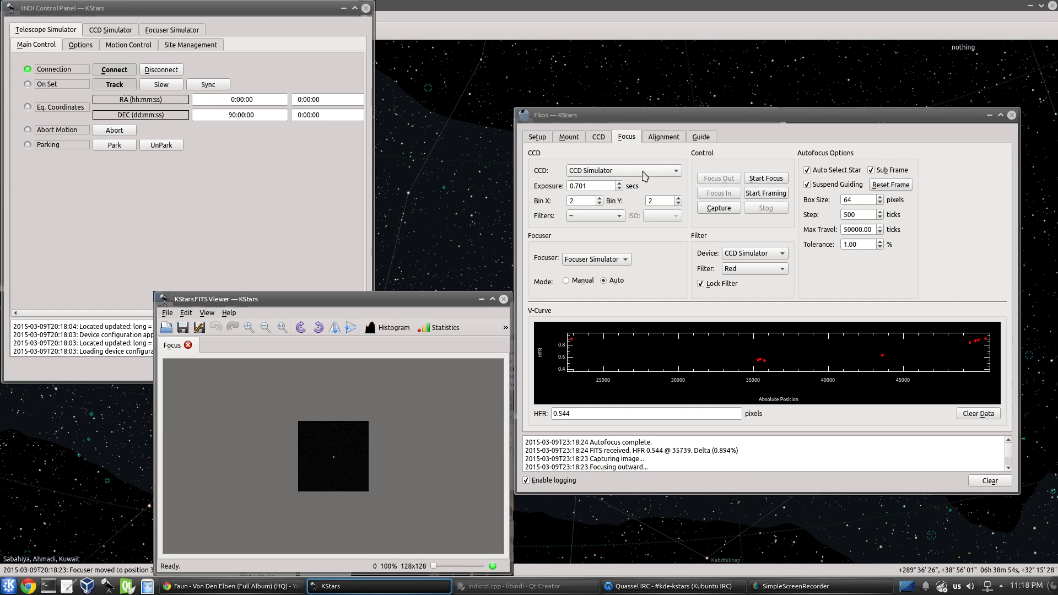
mouse_move(663, 138)
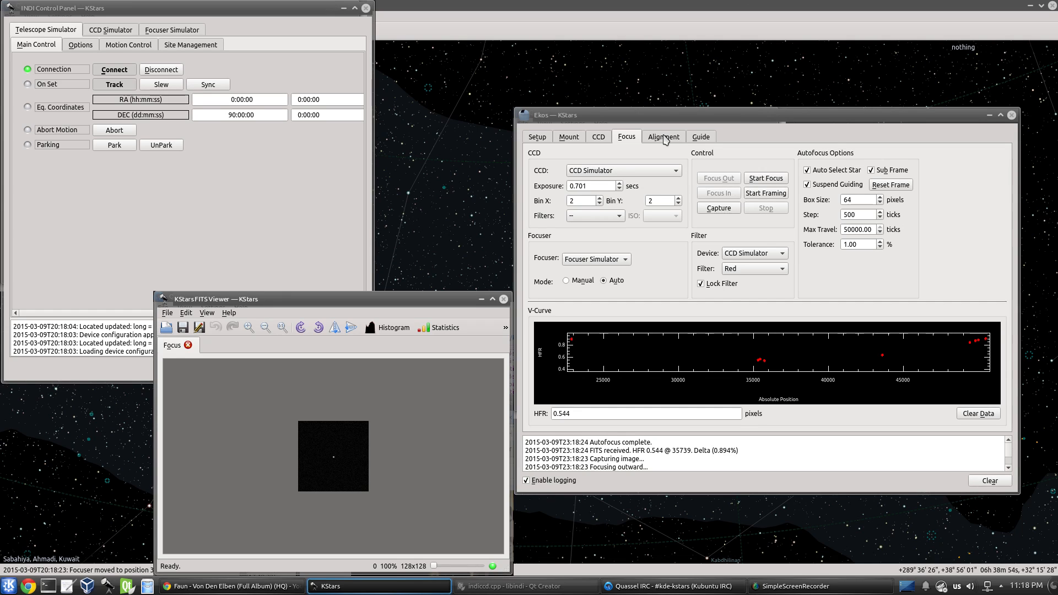
Enable WCS encoding for captured images in the Alignment module.
click(663, 137)
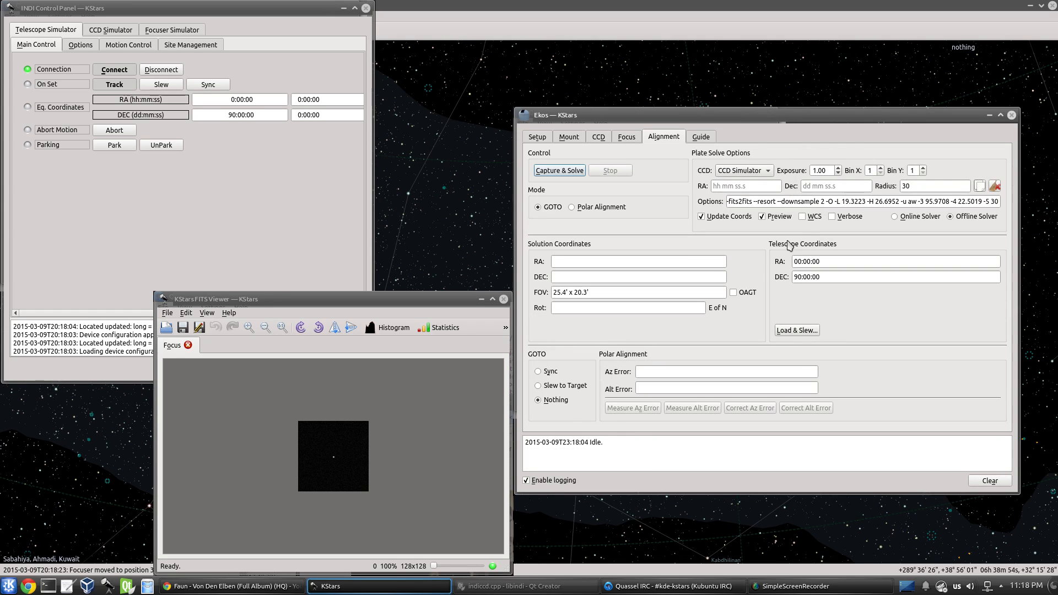
mouse_move(807, 216)
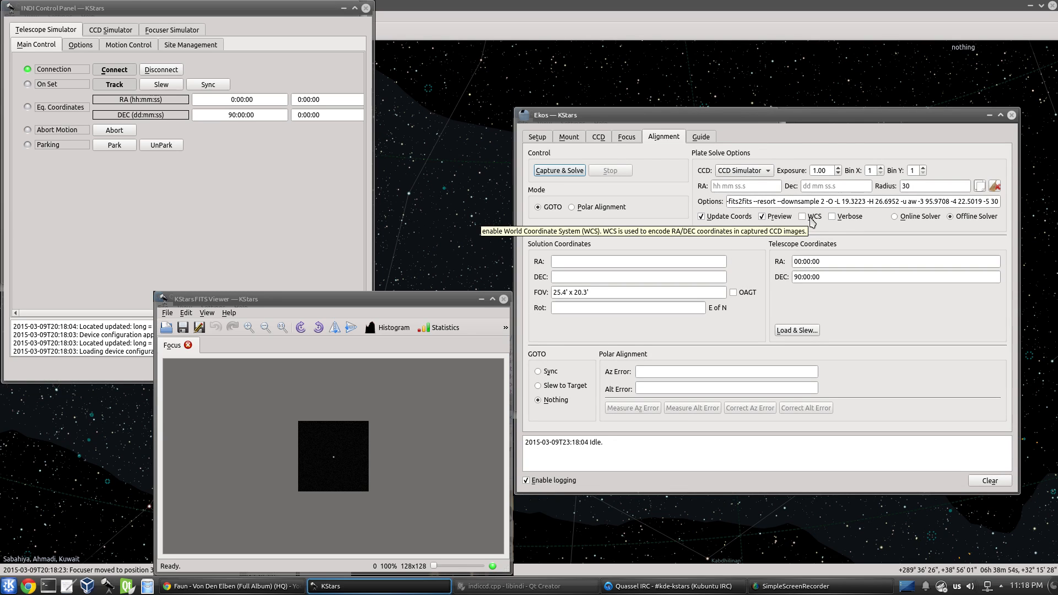
mouse_move(805, 220)
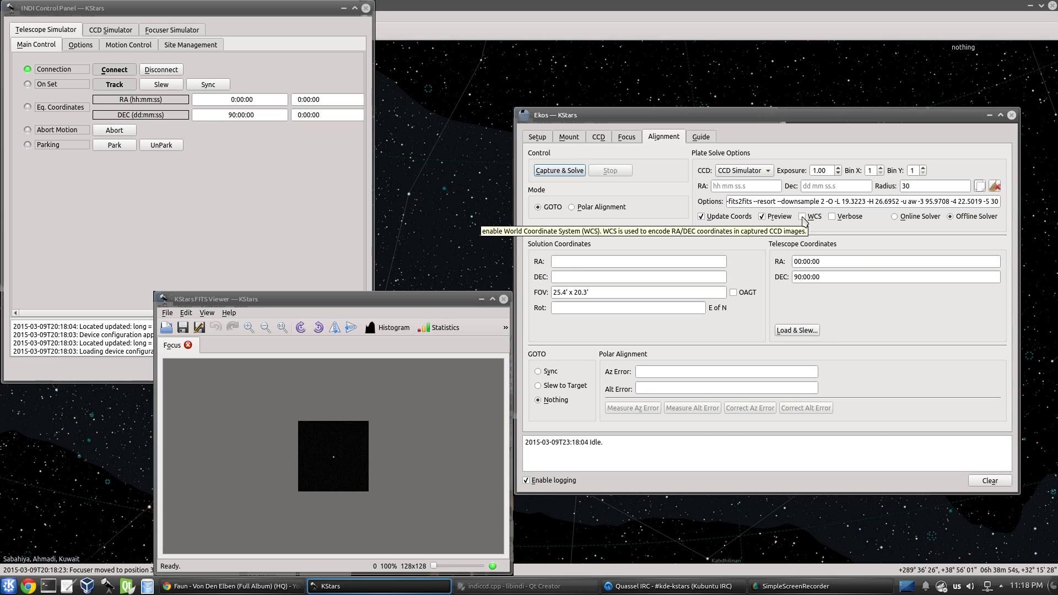
click(804, 215)
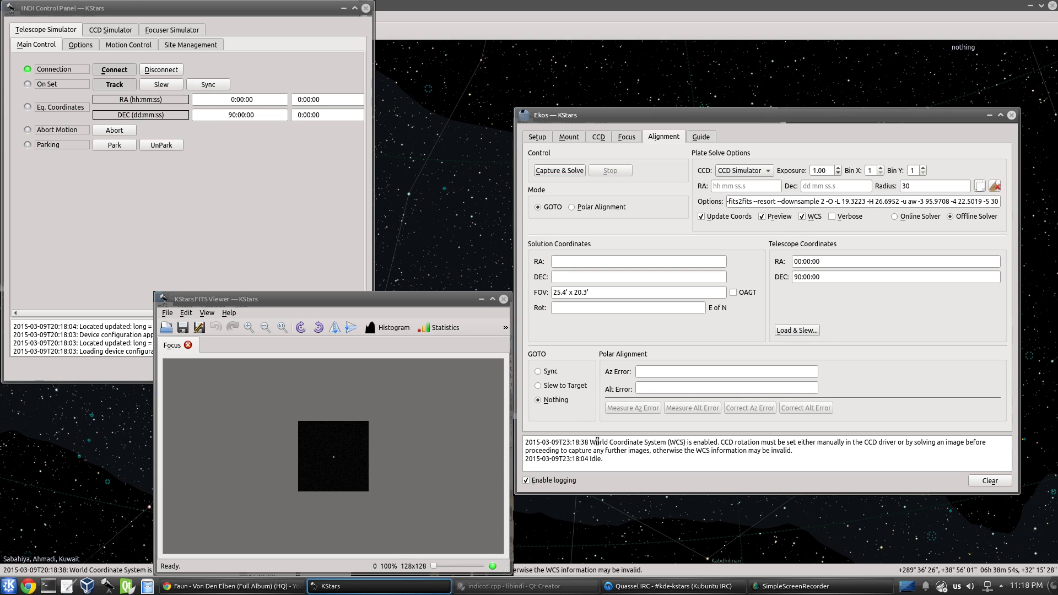
mouse_move(729, 454)
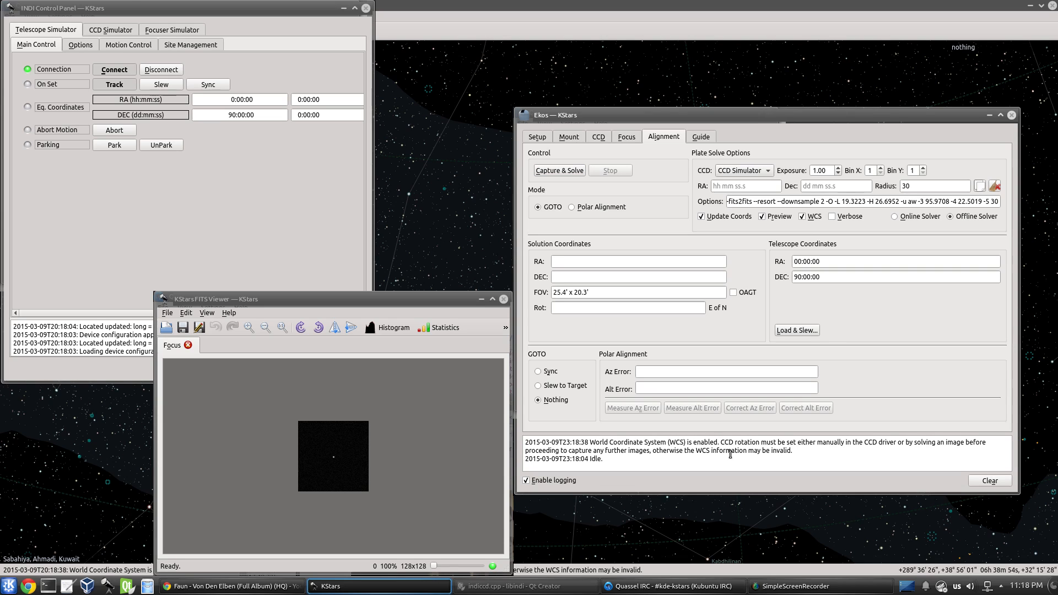
mouse_move(540, 319)
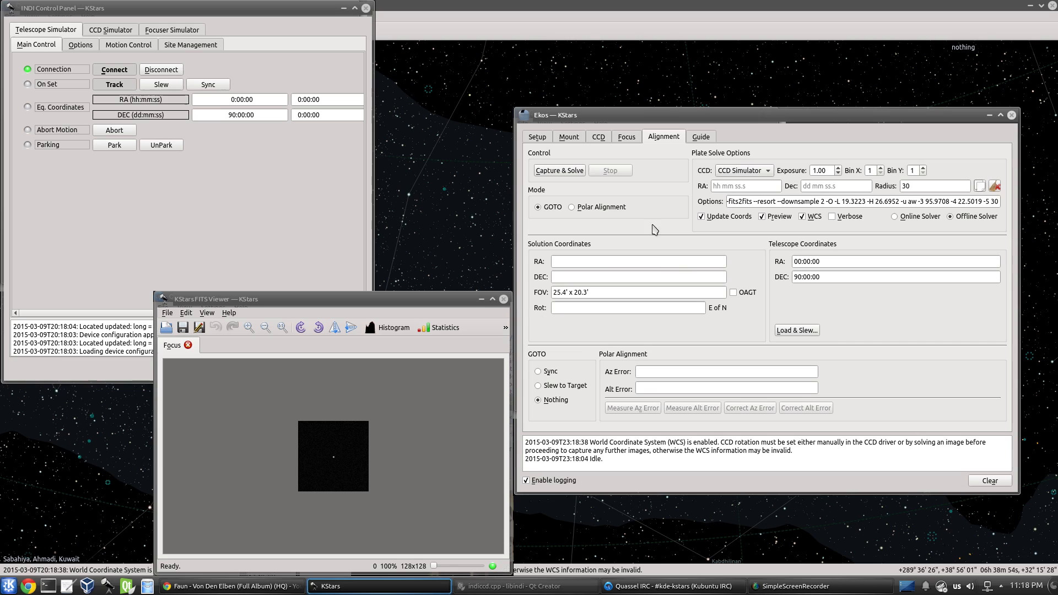
mouse_move(630, 245)
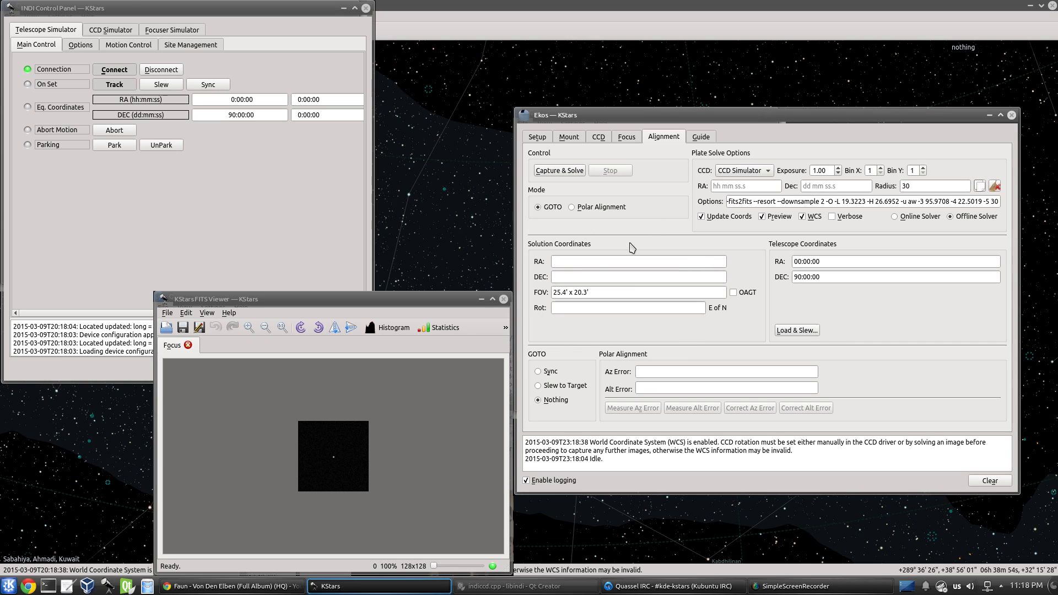
mouse_move(722, 451)
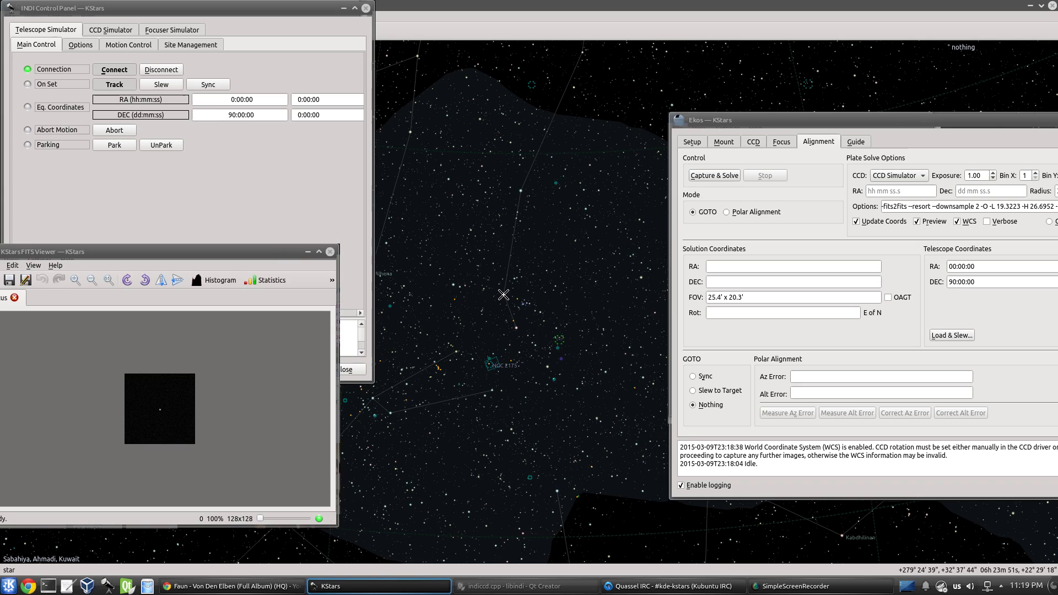
Sync the Telescope Simulator to Tejat and load its coordinates as the solver start position.
right_click(503, 295)
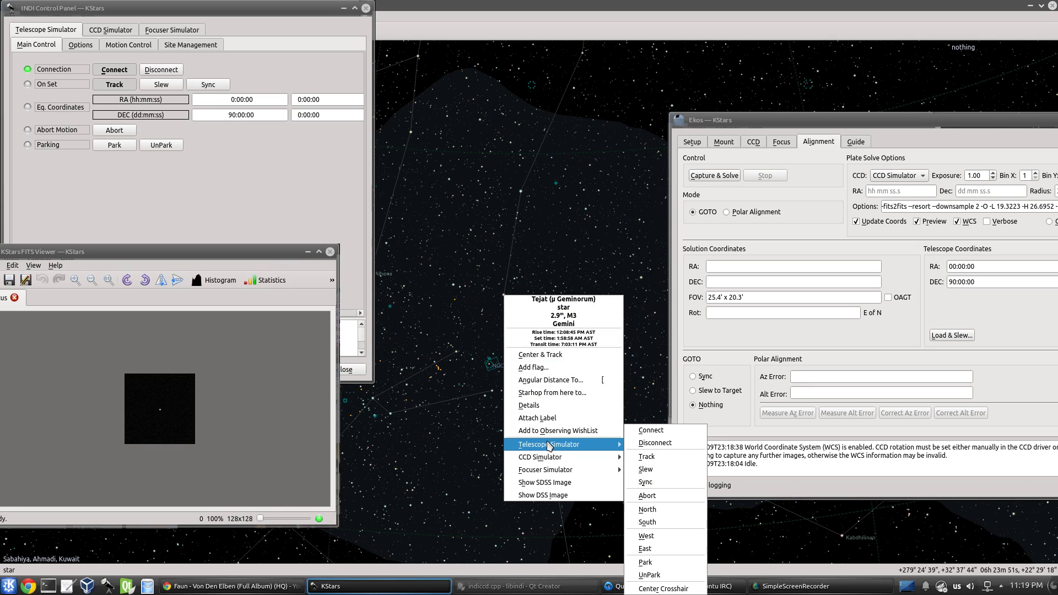
click(643, 482)
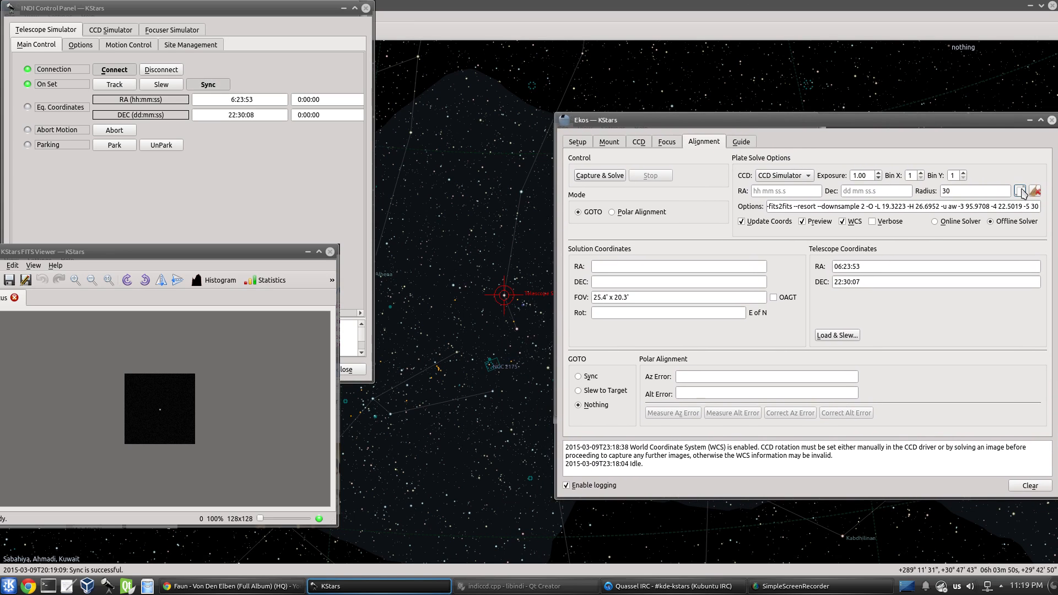
click(1020, 191)
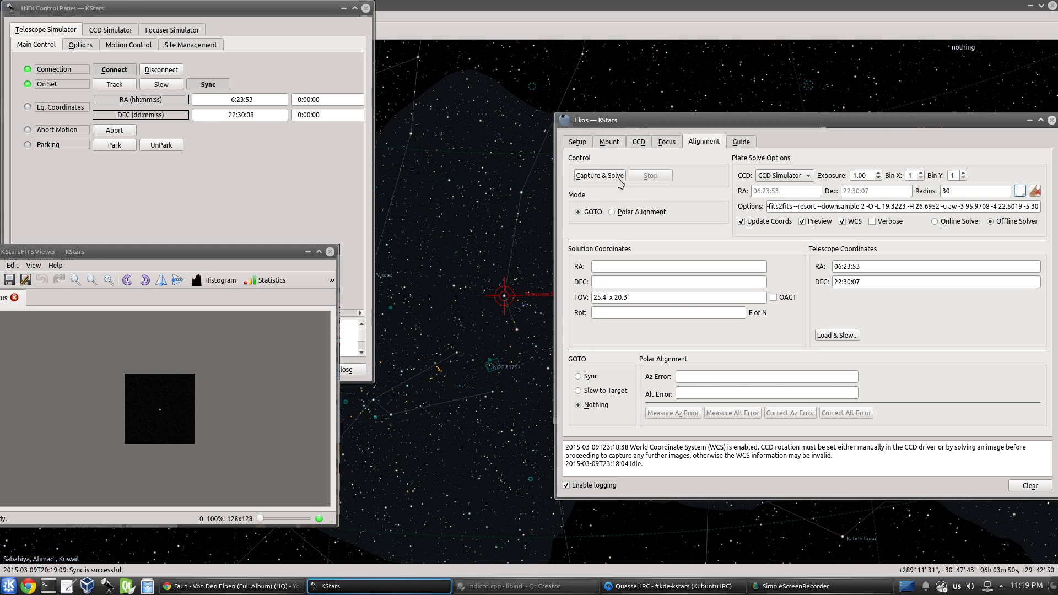
Capture and plate-solve a frame, giving RA 06:23:54, Dec 22:29:58, rotation -180.02.
click(598, 175)
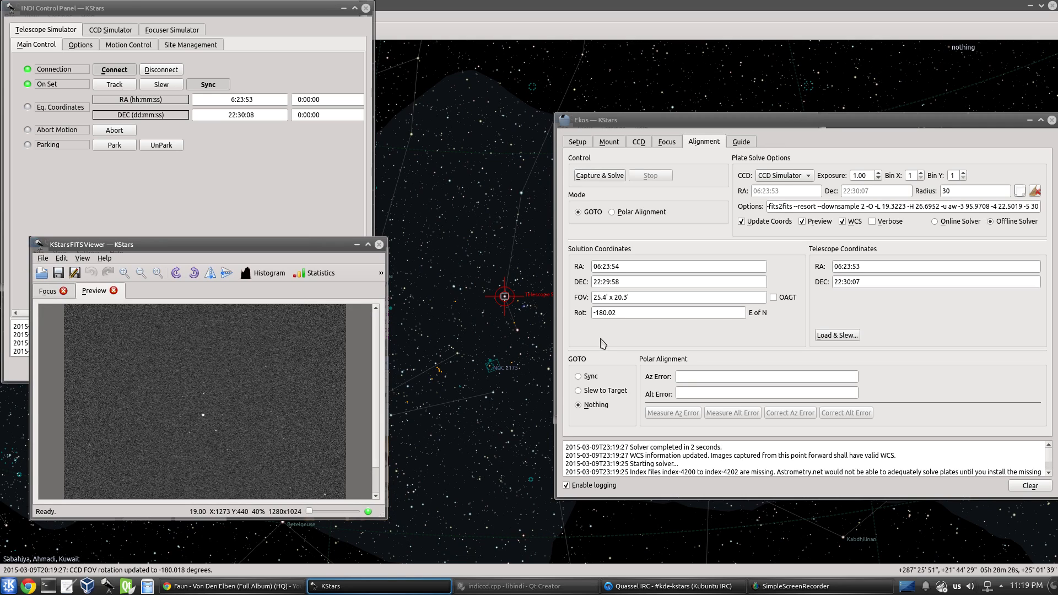
mouse_move(621, 321)
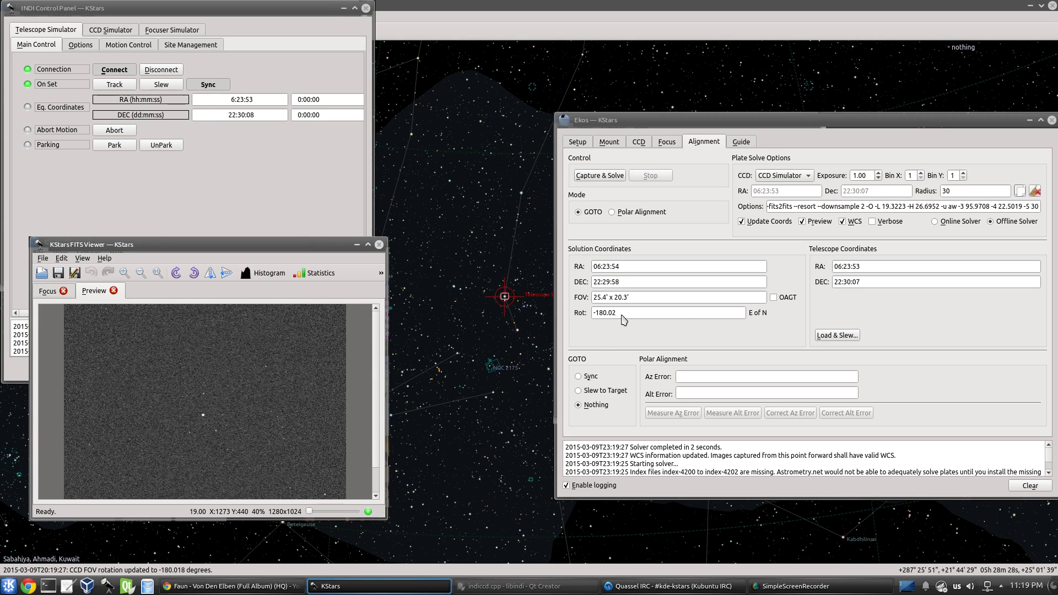
mouse_move(578, 326)
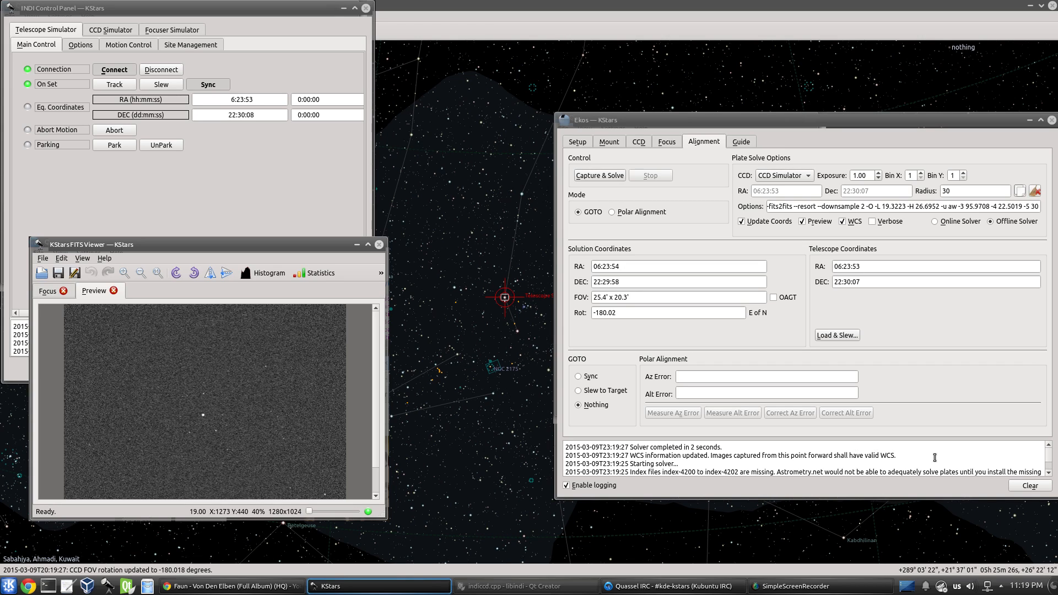
mouse_move(219, 397)
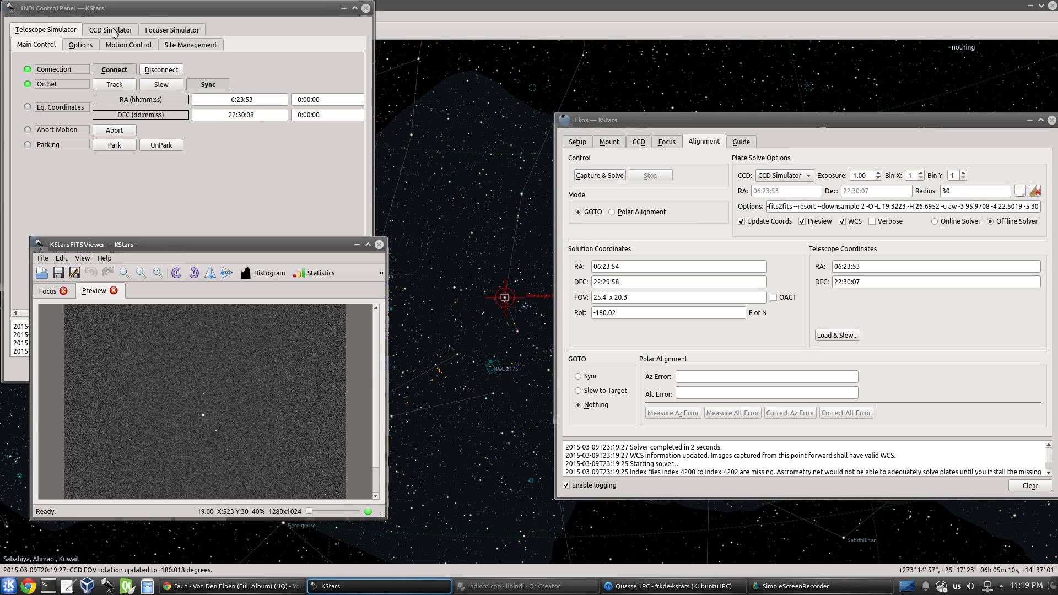
click(109, 28)
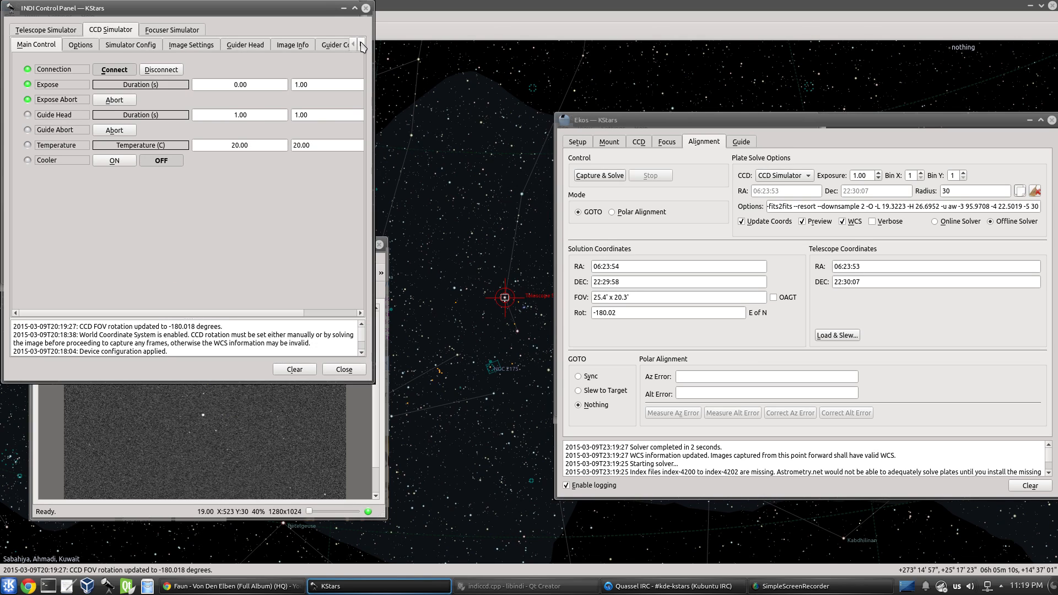
click(362, 44)
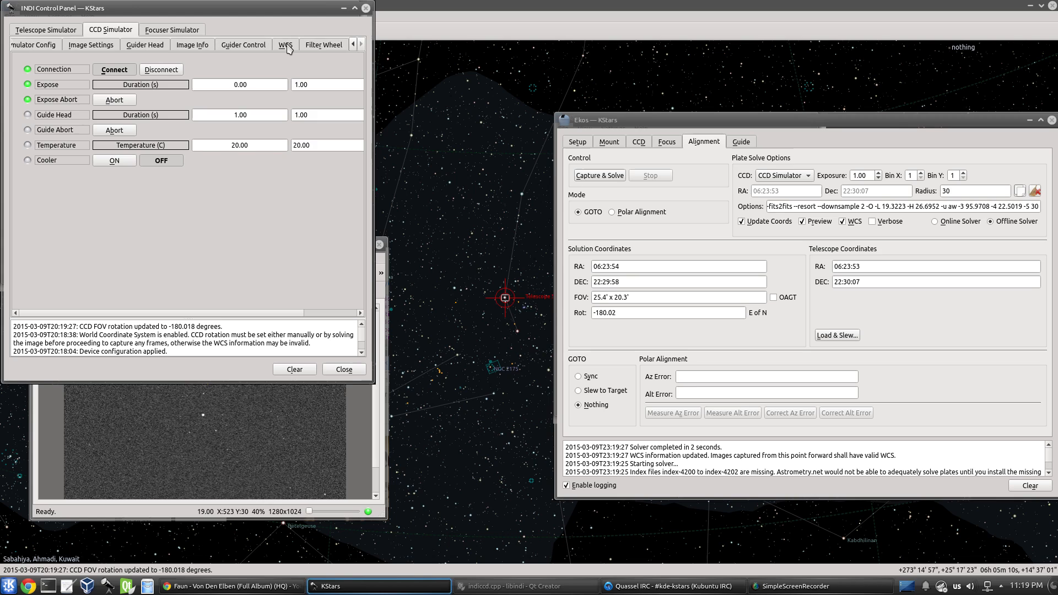
click(335, 44)
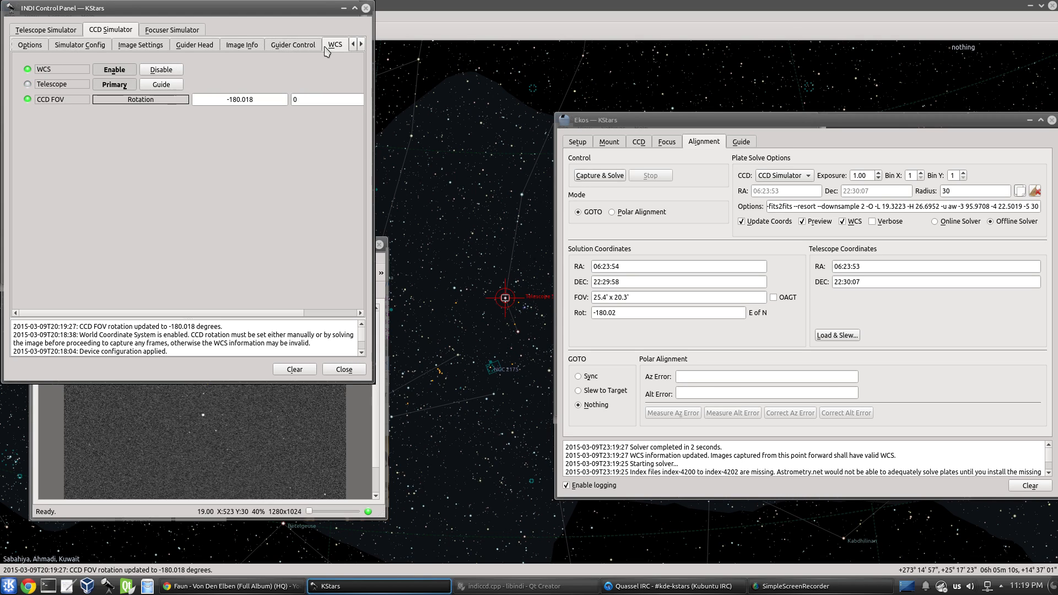
mouse_move(39, 107)
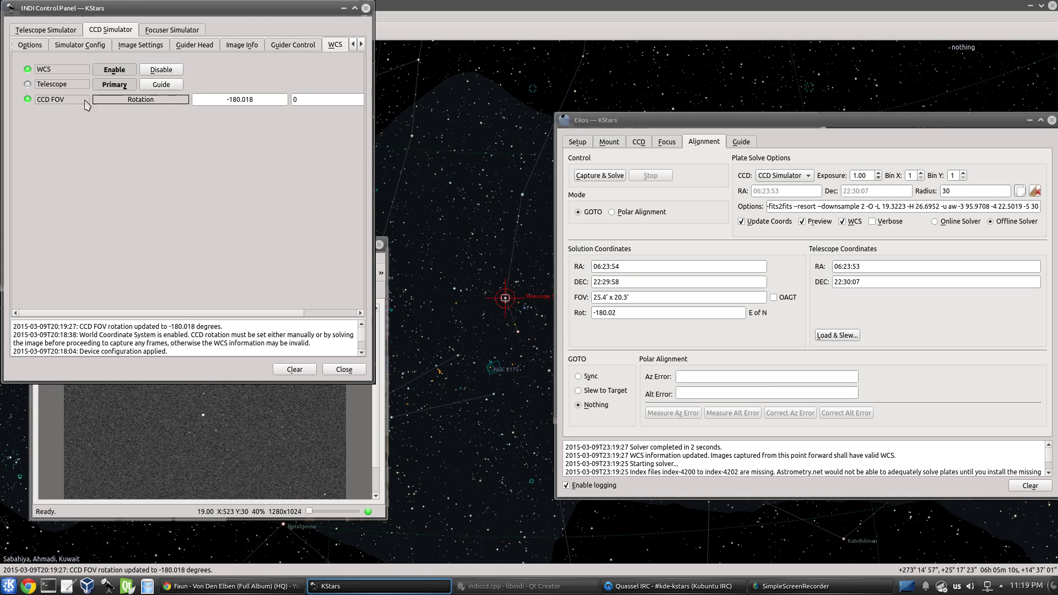
mouse_move(231, 106)
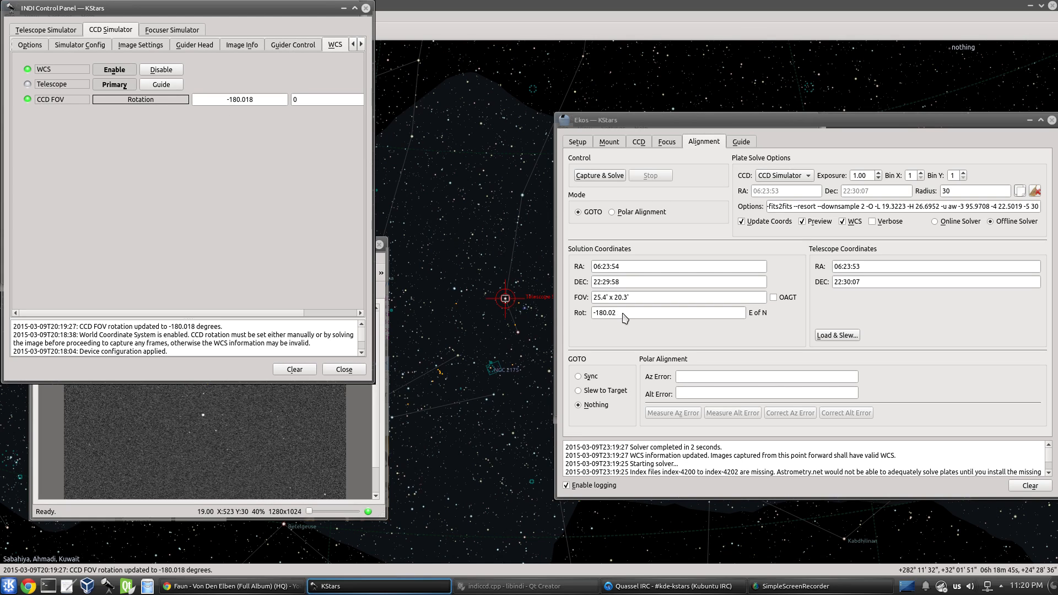
mouse_move(275, 135)
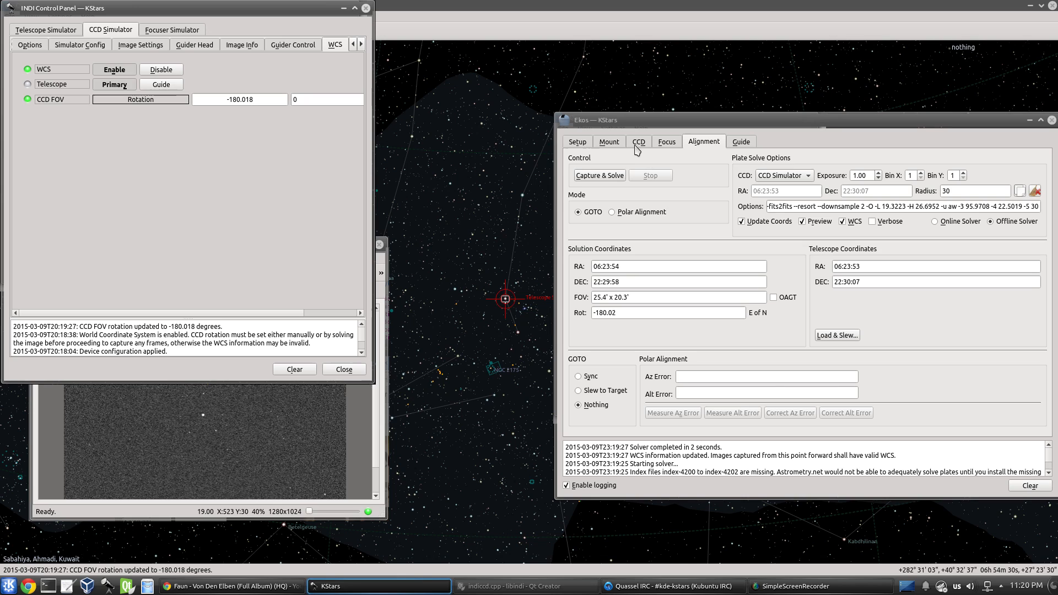
Start a single preview exposure from the CCD module.
click(638, 143)
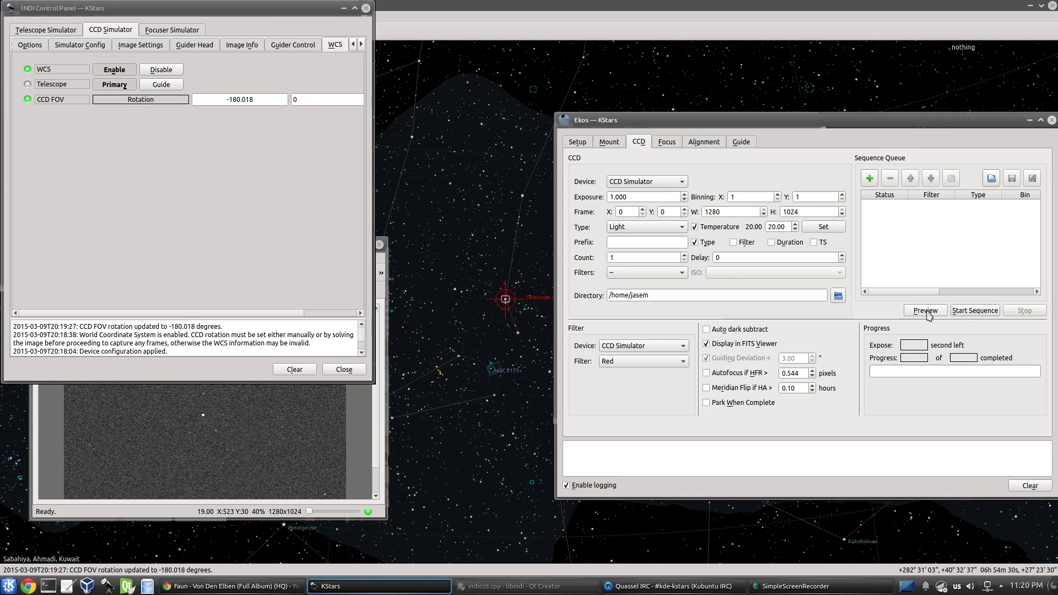
click(924, 311)
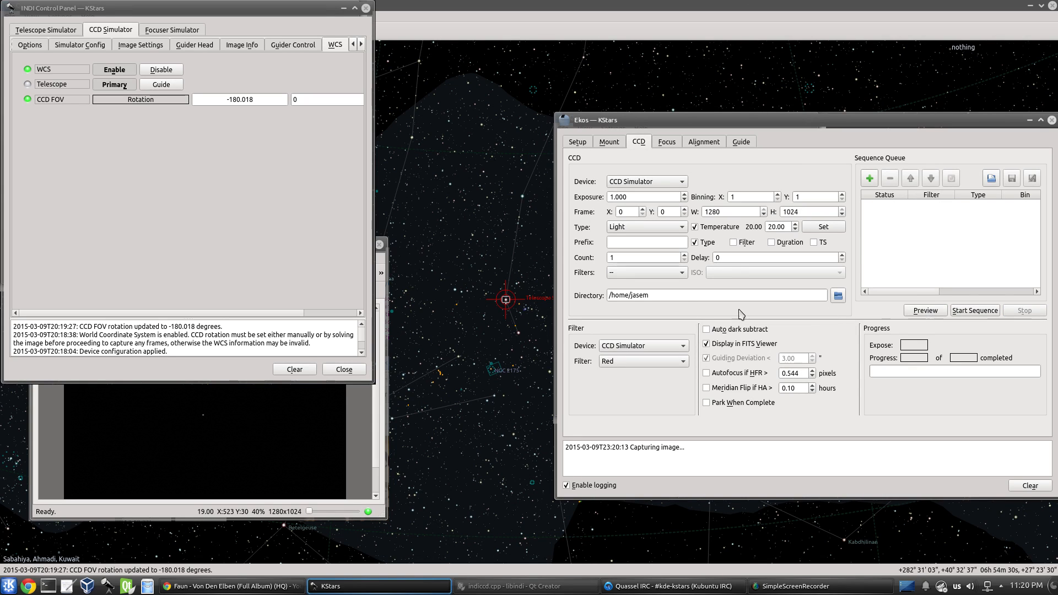
Let the preview frame load in the FITS Viewer's Preview tab.
click(924, 311)
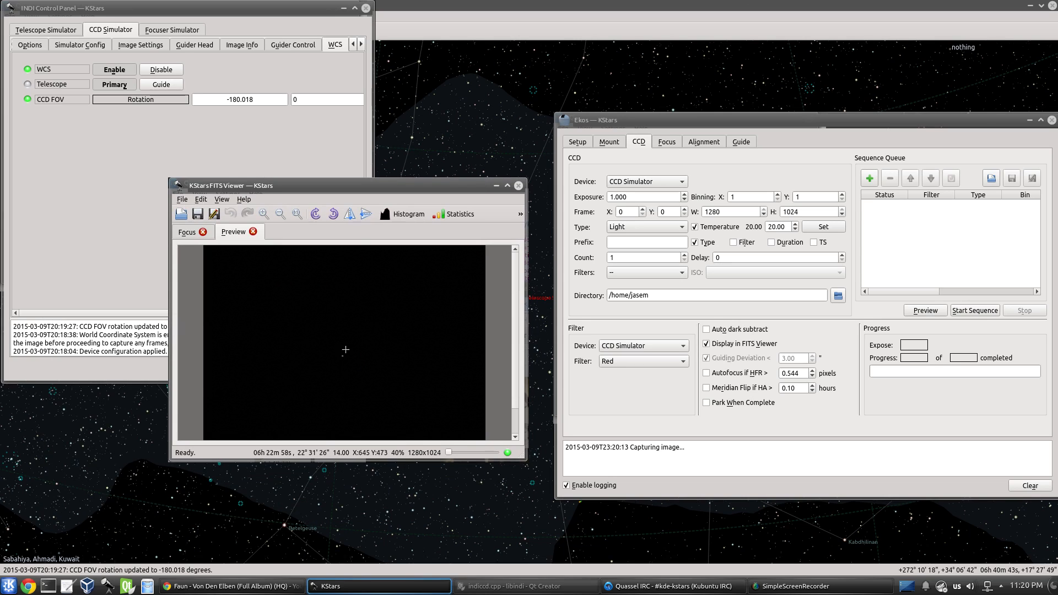
mouse_move(321, 456)
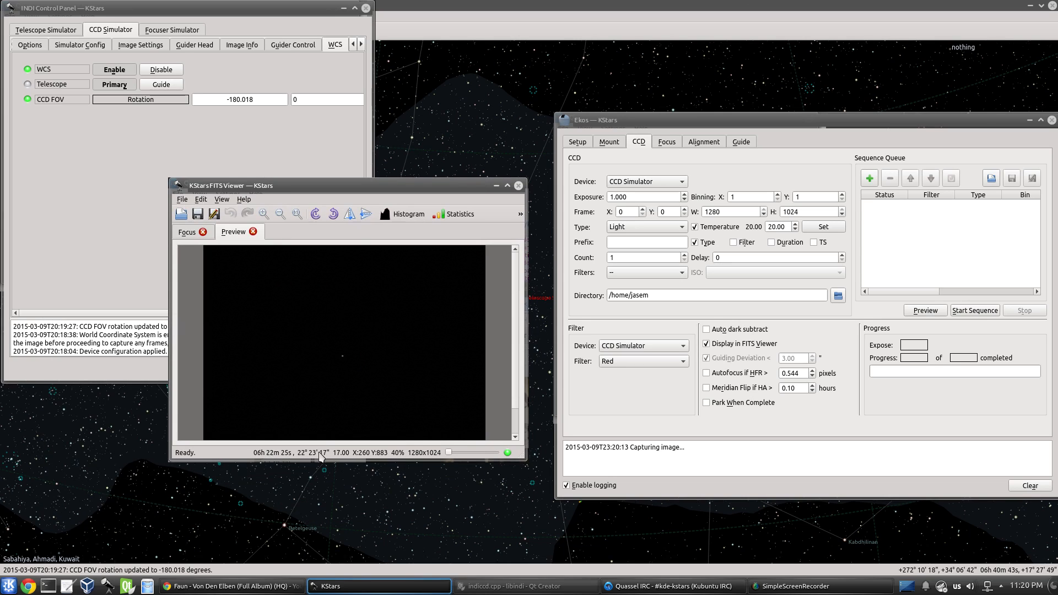
mouse_move(321, 326)
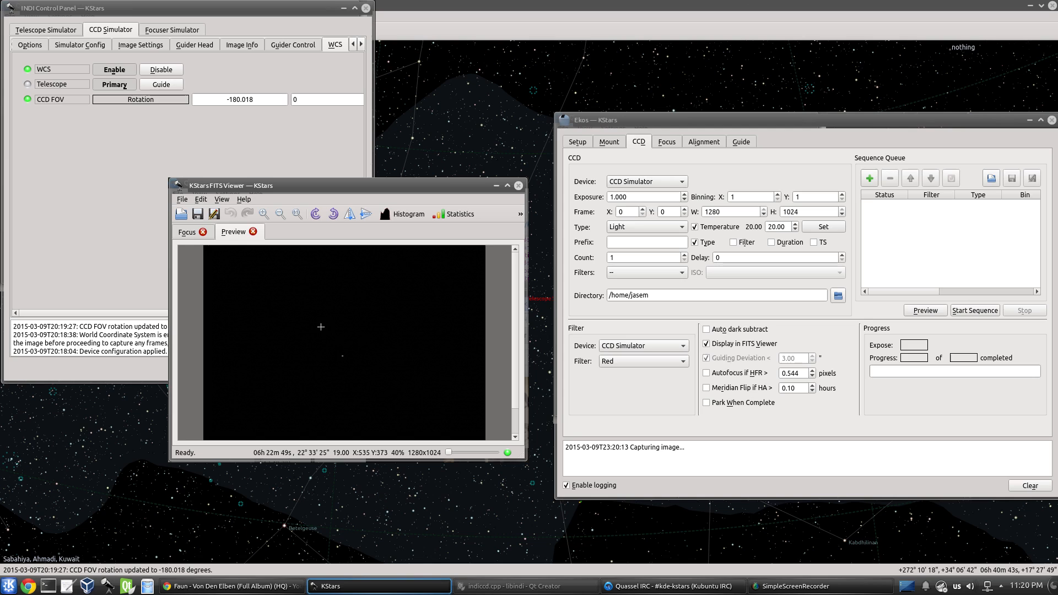
mouse_move(344, 354)
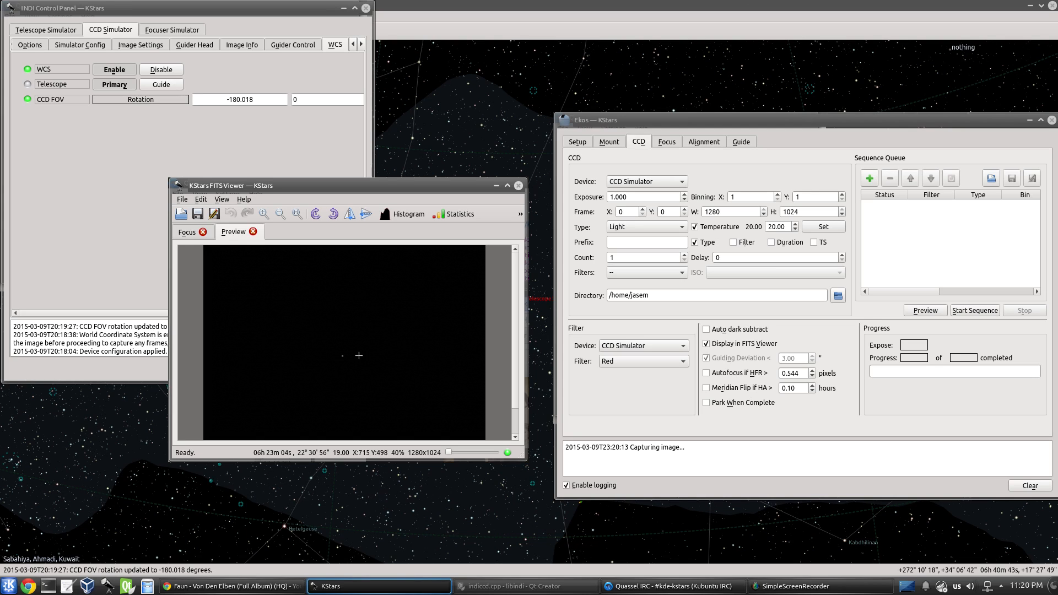
mouse_move(414, 318)
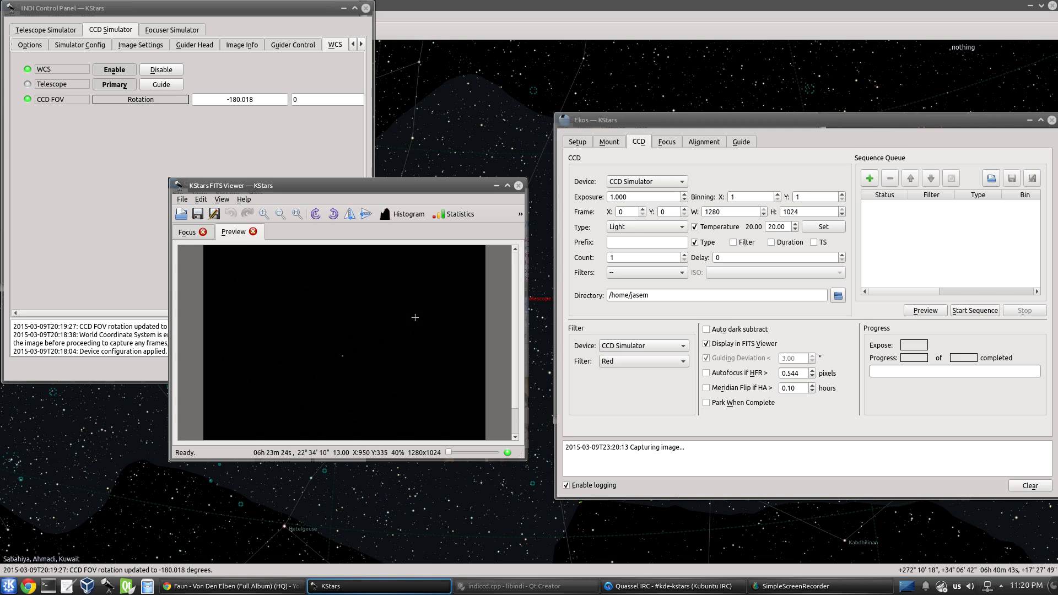
mouse_move(410, 288)
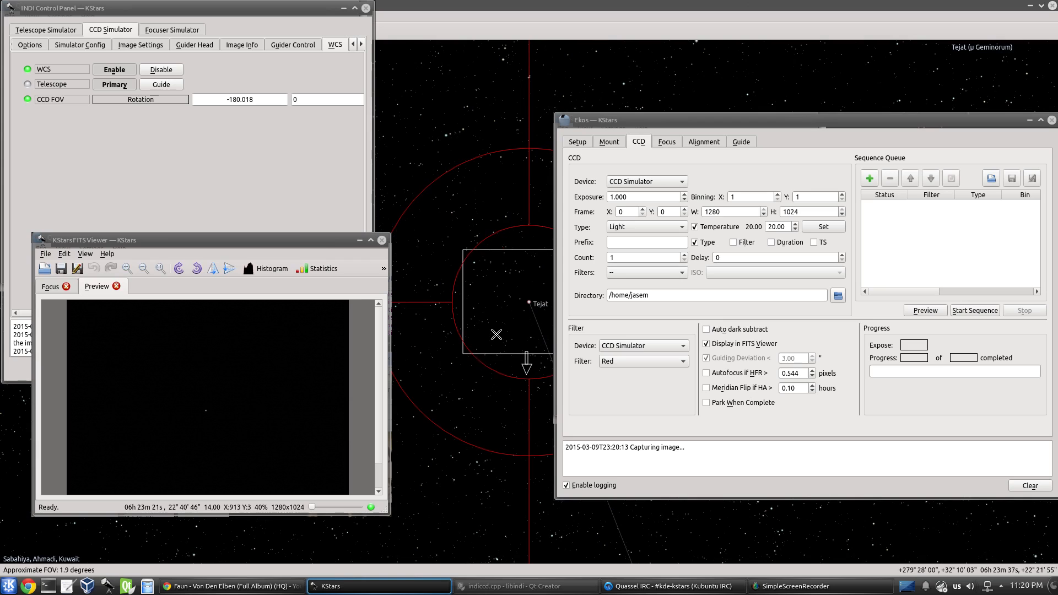
Sync the Telescope Simulator to the empty-sky spot just below Tejat.
right_click(496, 335)
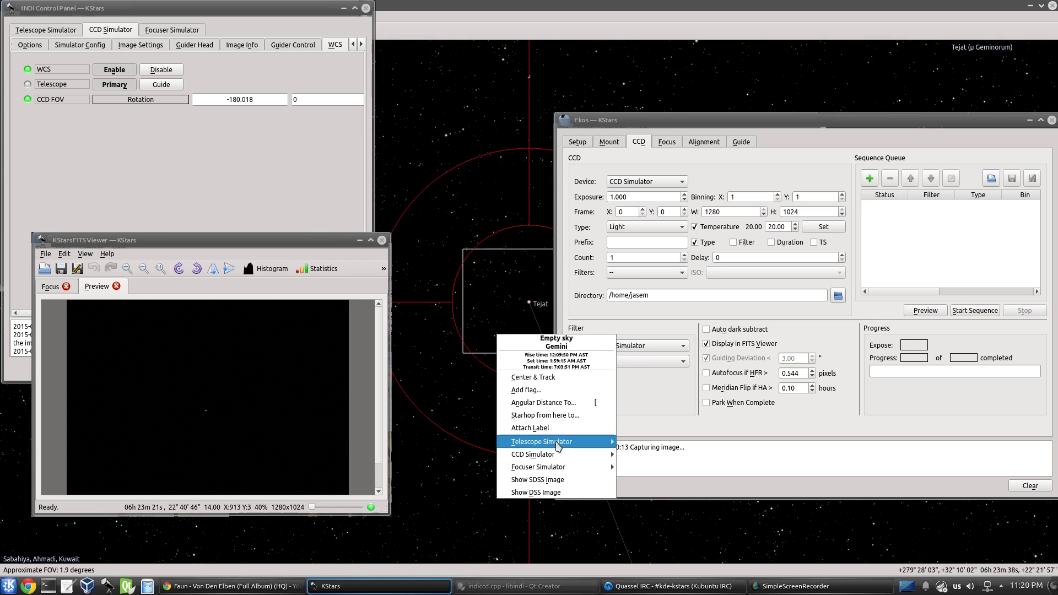
click(532, 377)
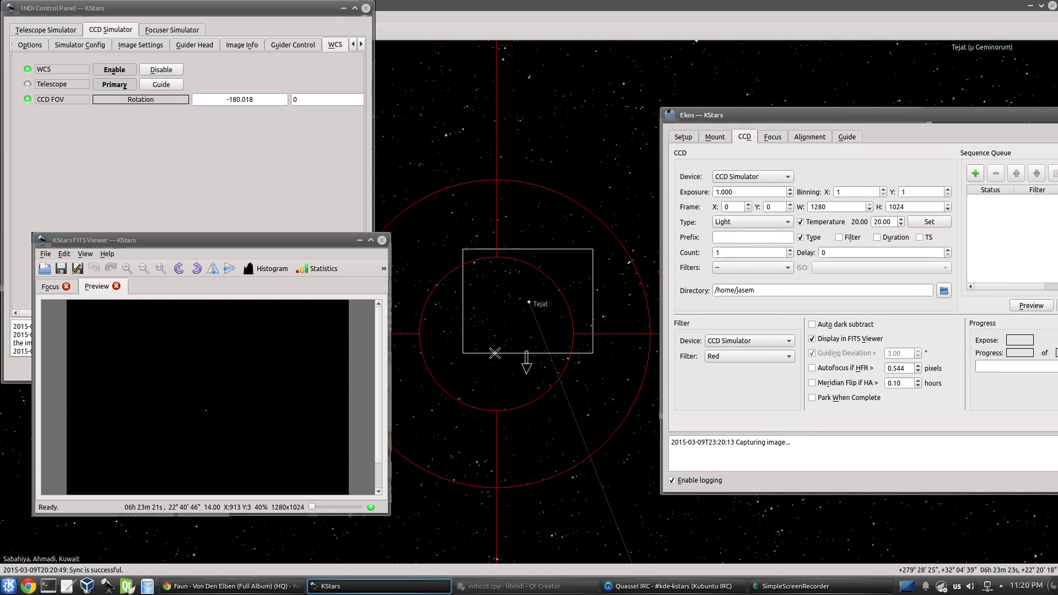
Take a second preview exposure showing the noisy star field with a bright star.
click(1030, 305)
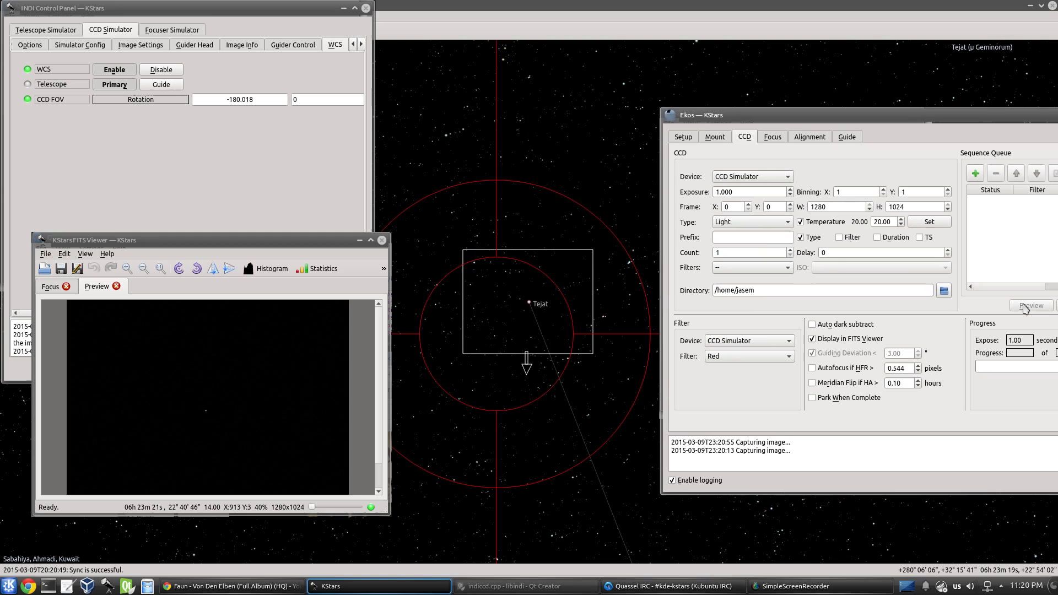
click(1030, 306)
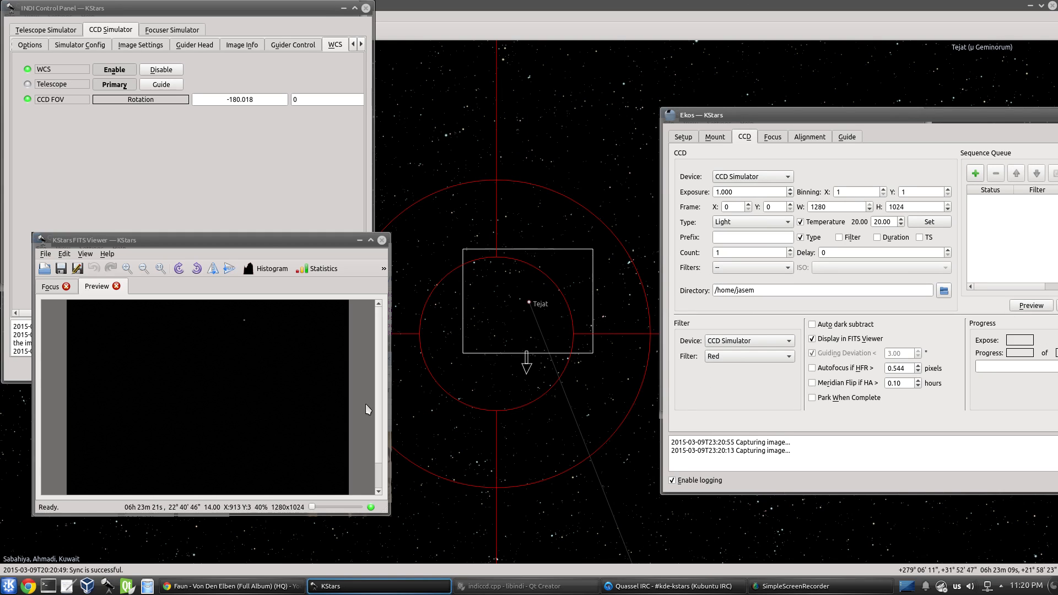
mouse_move(222, 374)
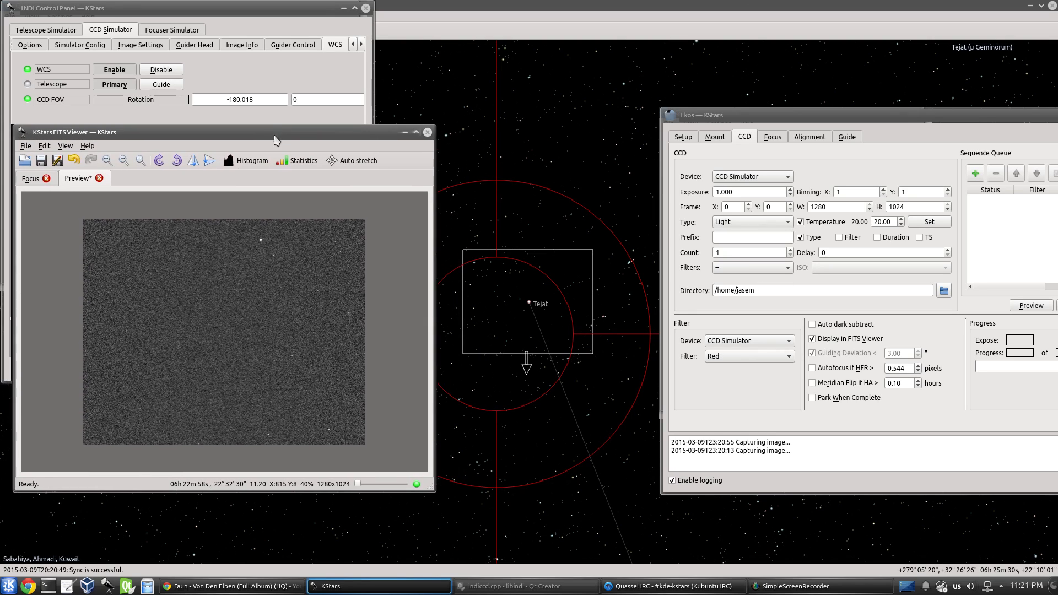
mouse_move(248, 296)
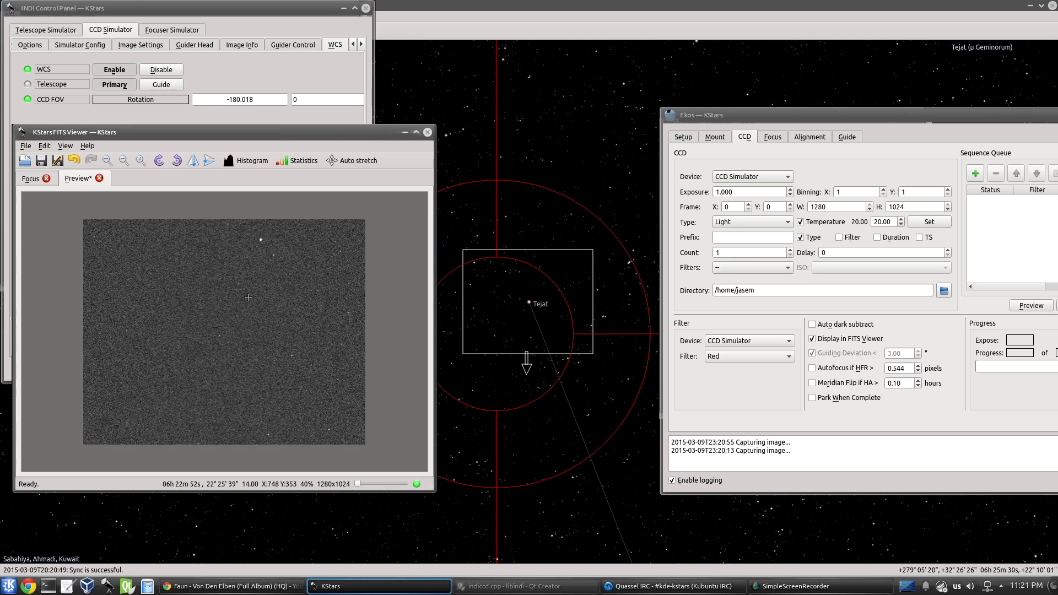
mouse_move(311, 301)
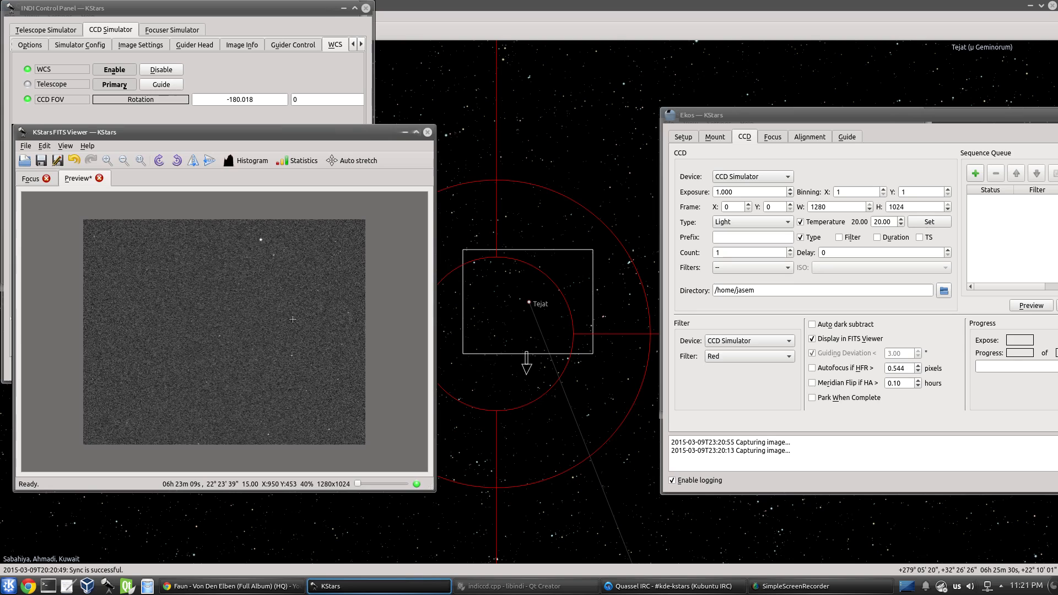
mouse_move(526, 301)
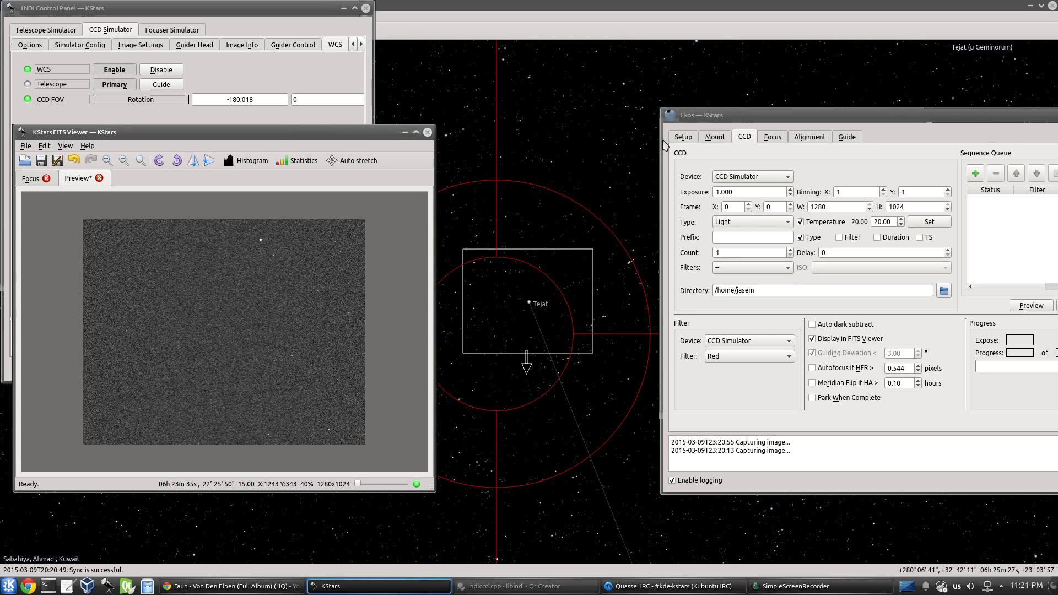
Show the INDI Telescope Simulator's Main Control tab with its current RA/Dec coordinates.
click(45, 29)
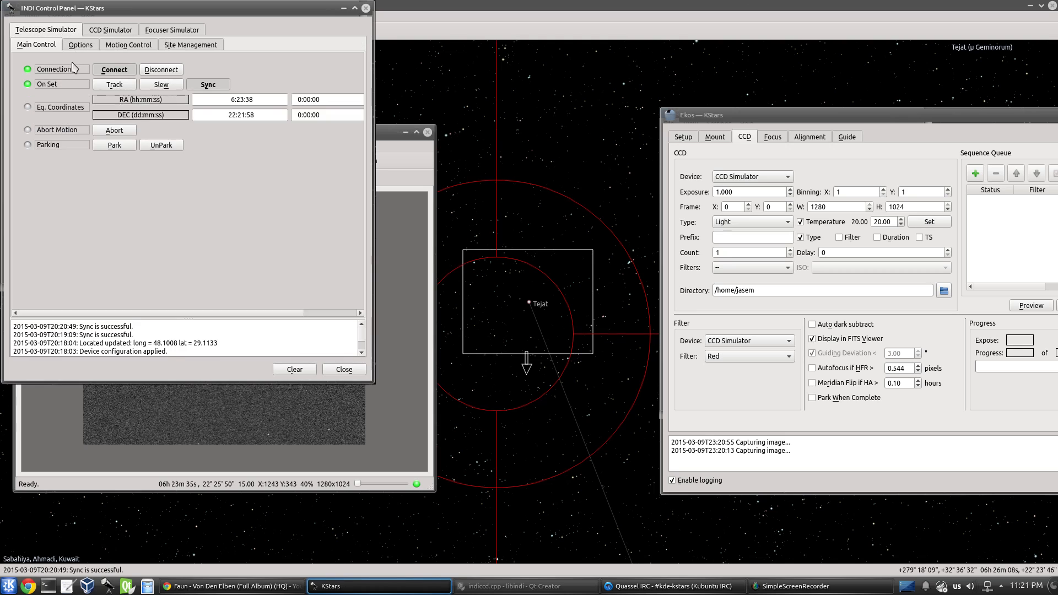
mouse_move(368, 157)
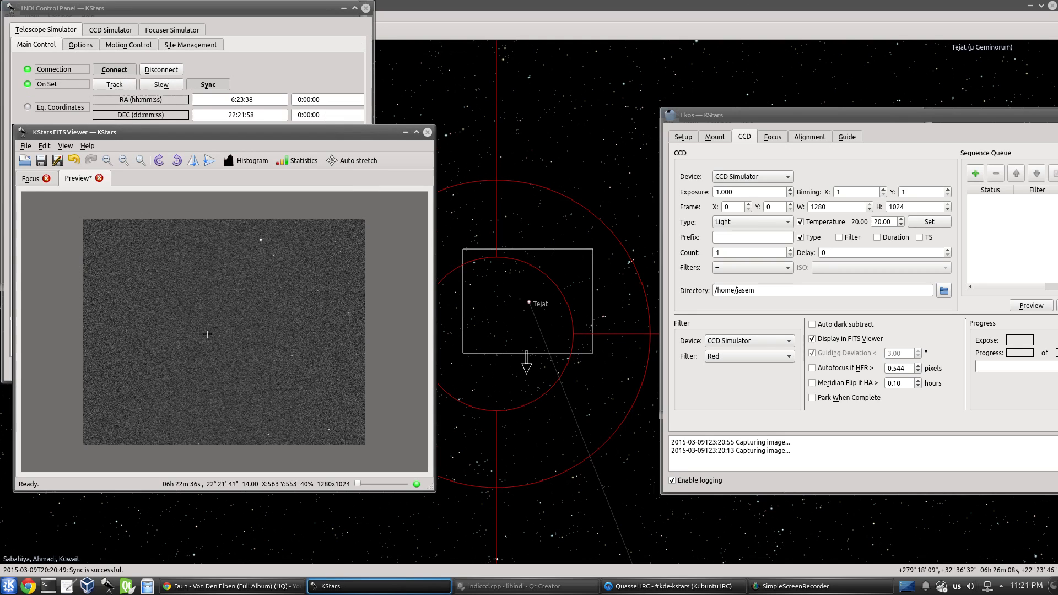
mouse_move(257, 239)
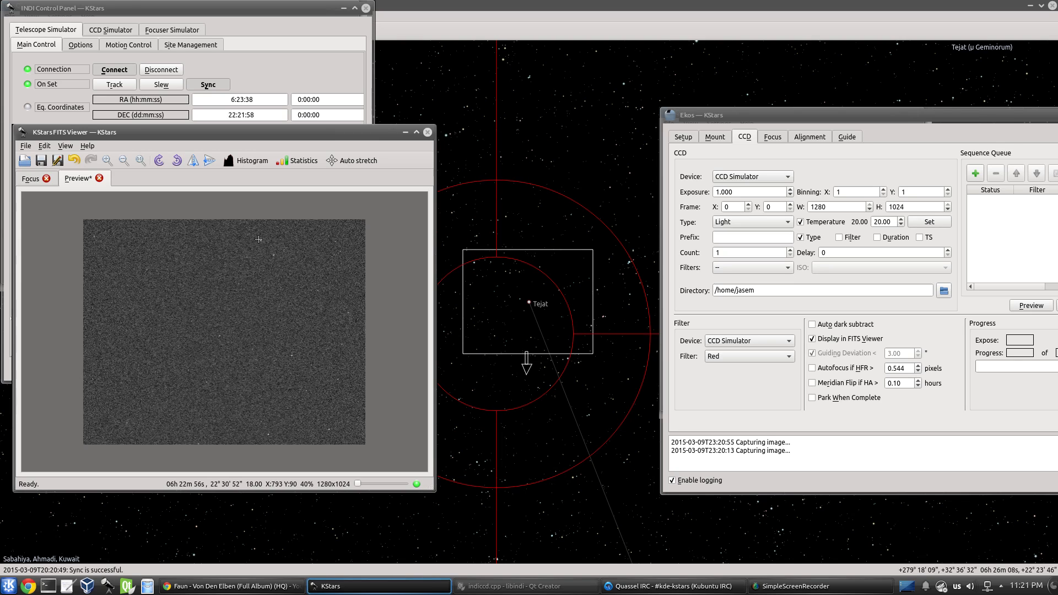
mouse_move(259, 239)
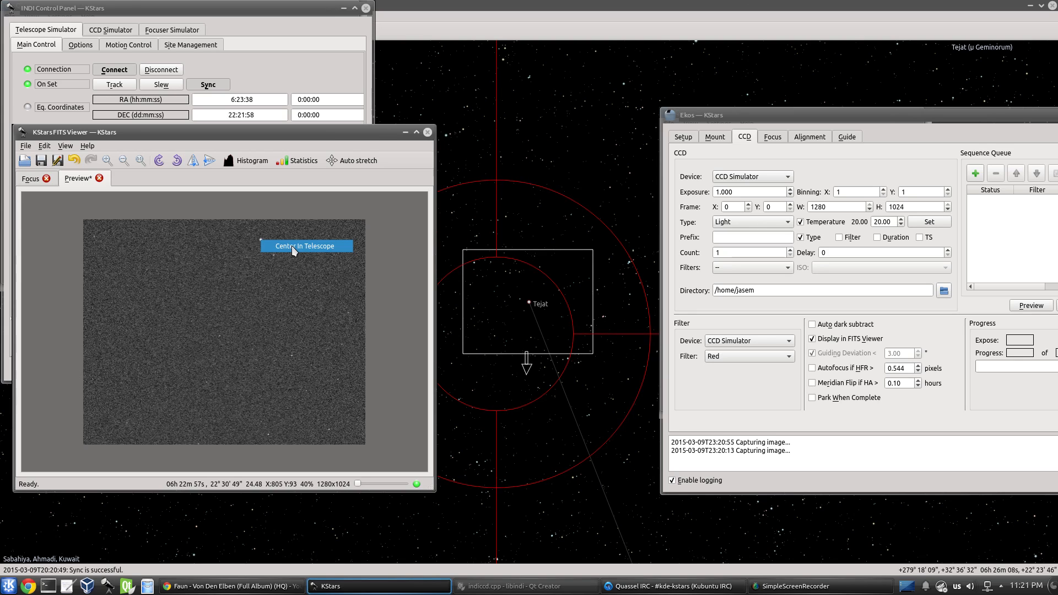
Slew the telescope to the bright star Tejat via Center In Telescope, keeping it tracking.
click(305, 245)
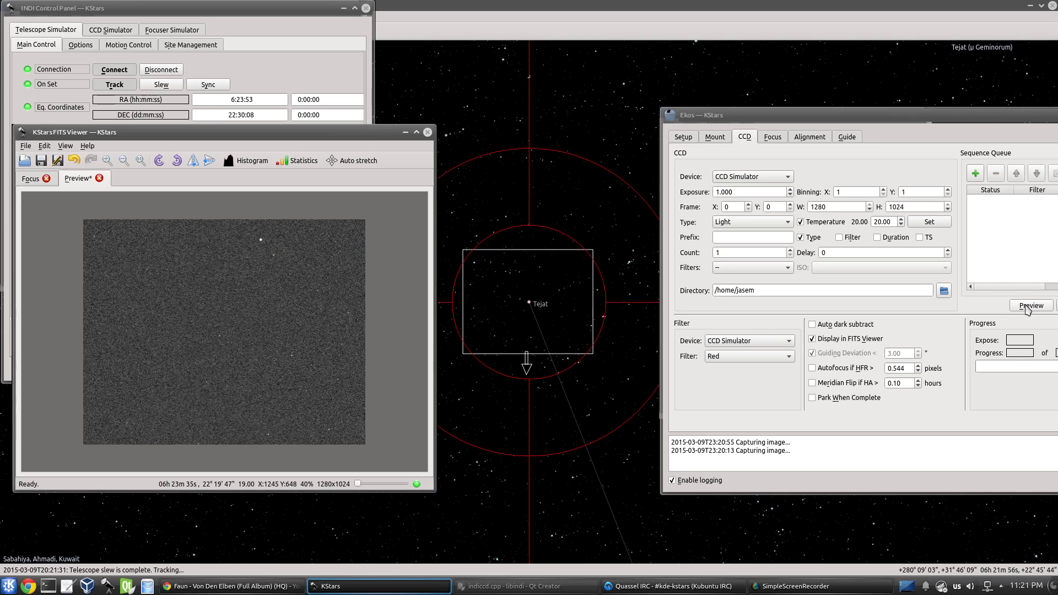
Capture a fresh Ekos CCD preview showing Tejat near the image centre.
click(1029, 306)
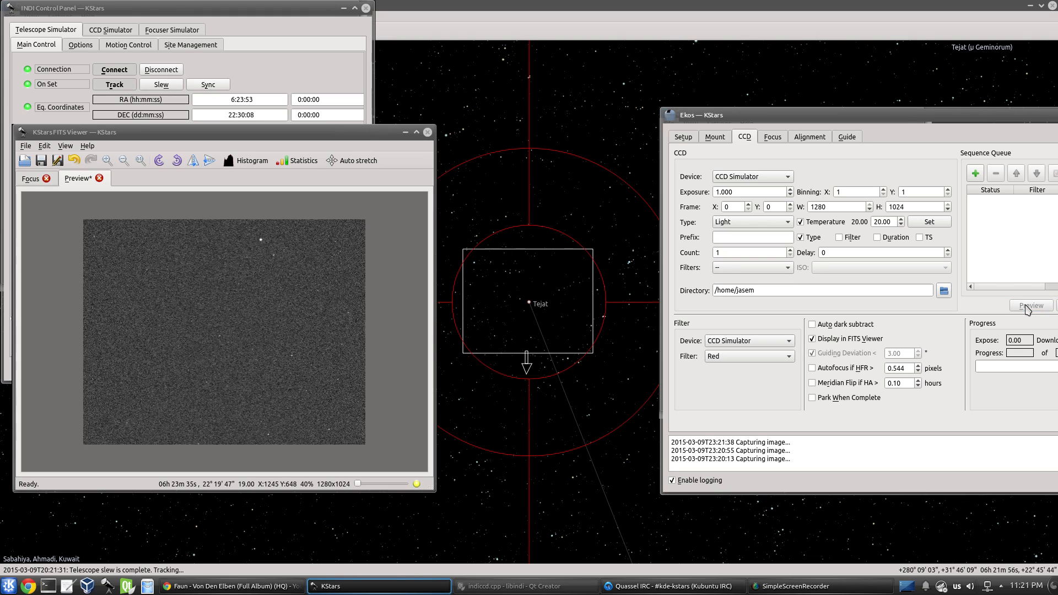
click(1029, 305)
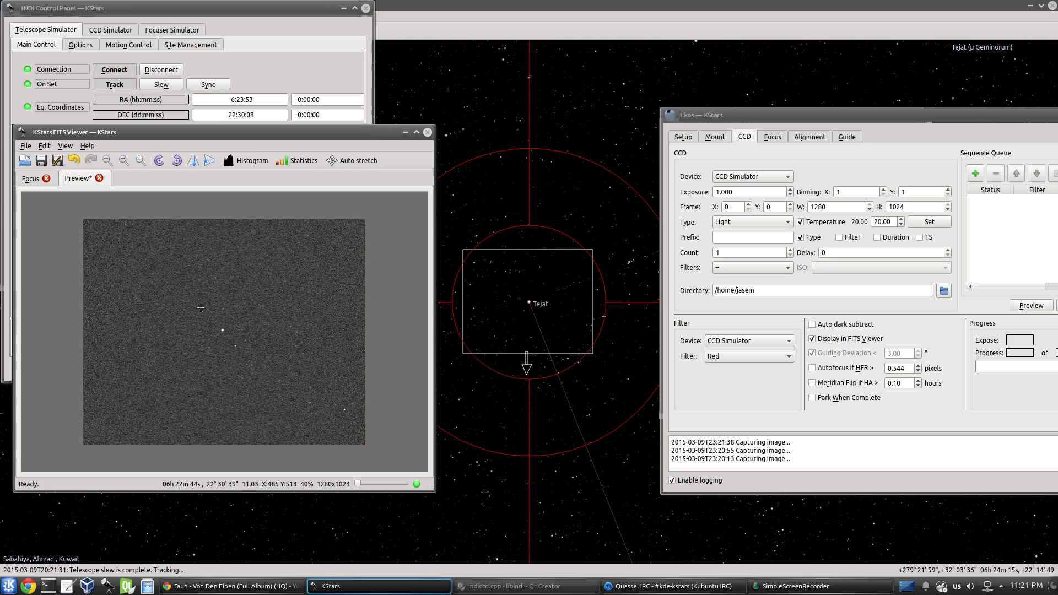
mouse_move(275, 328)
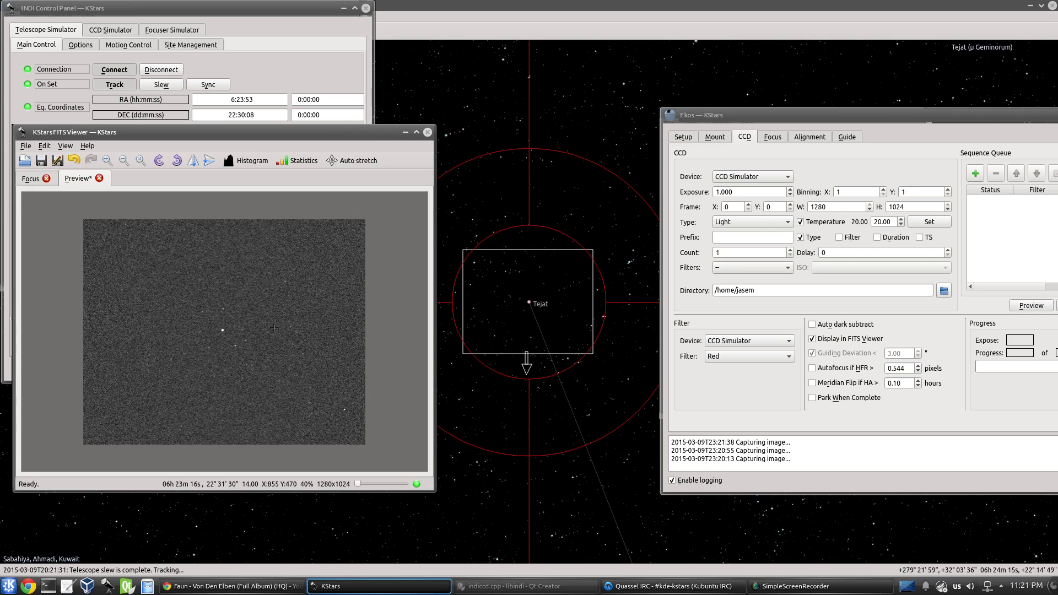
mouse_move(251, 386)
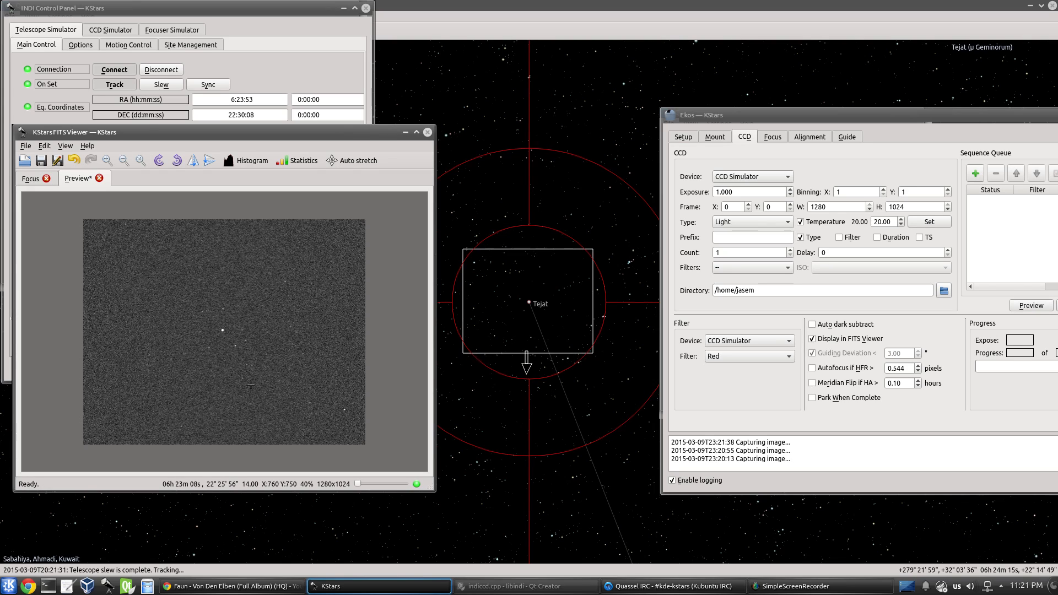